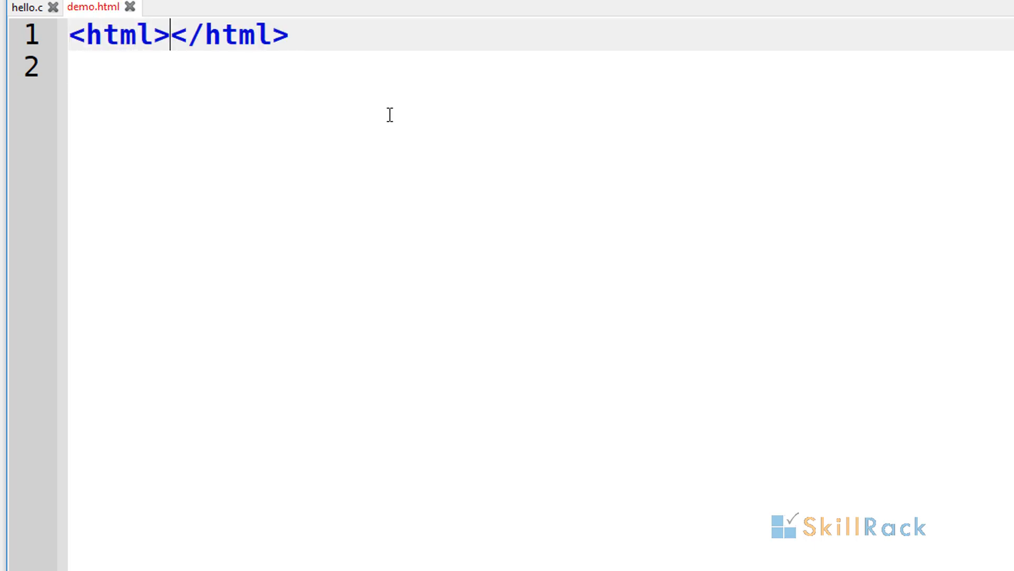
# Add the head and body tags inside the html element of demo.html
pyautogui.press('enter')
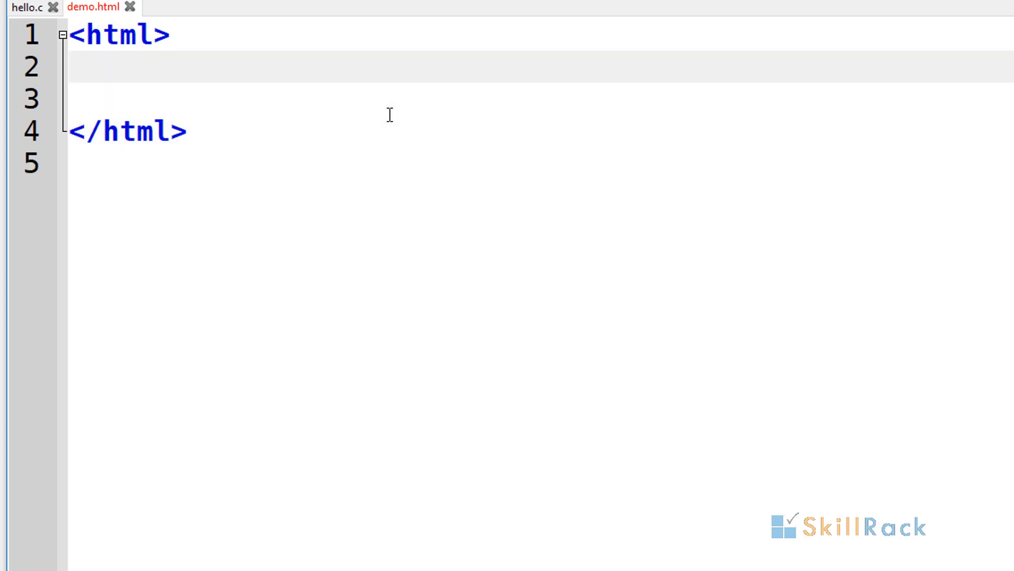
pyautogui.write('<hed')
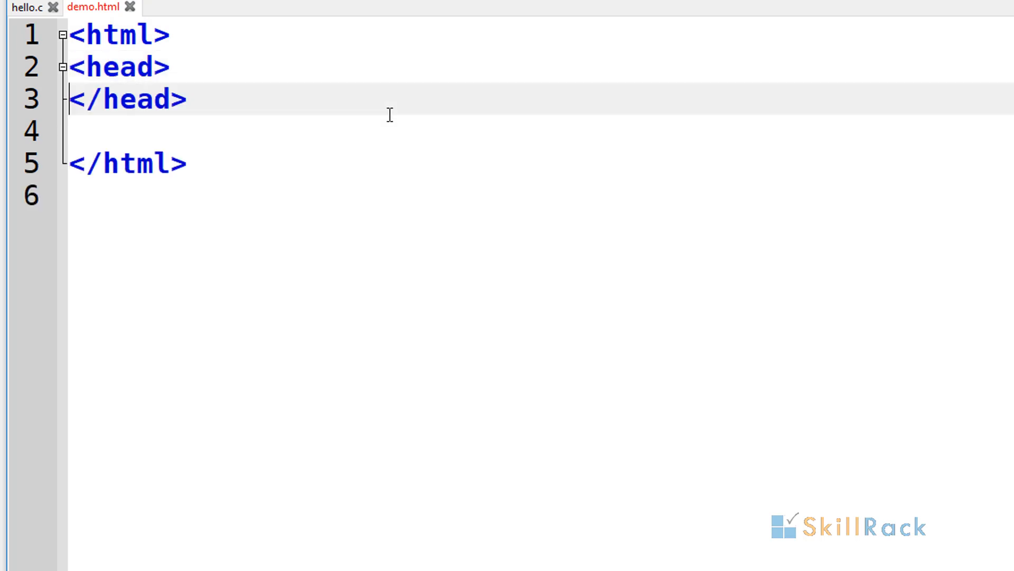
pyautogui.write('<body>')
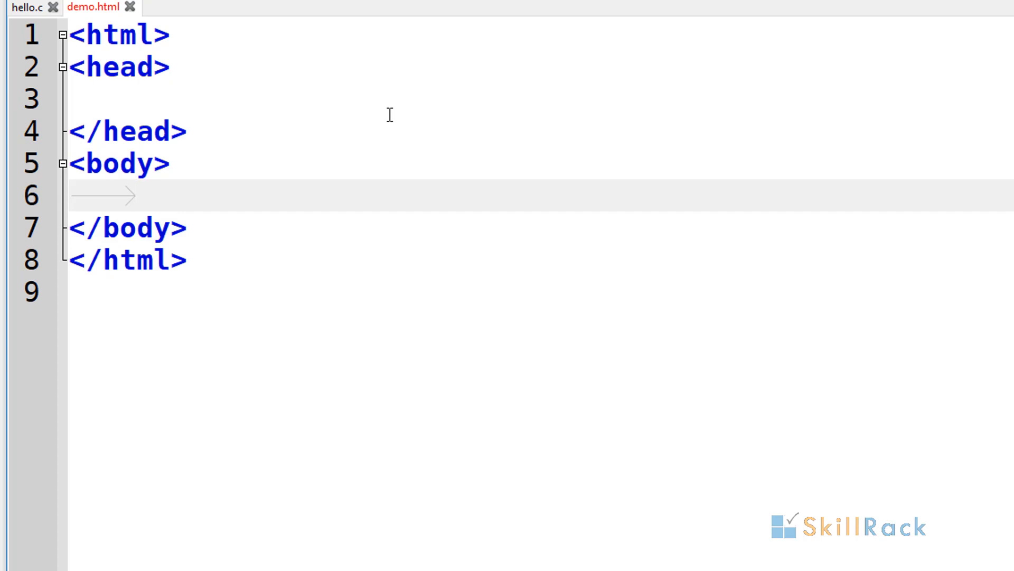
# Add an <h1>SkillRack 111111</h1> heading inside the body
pyautogui.write('Sk')
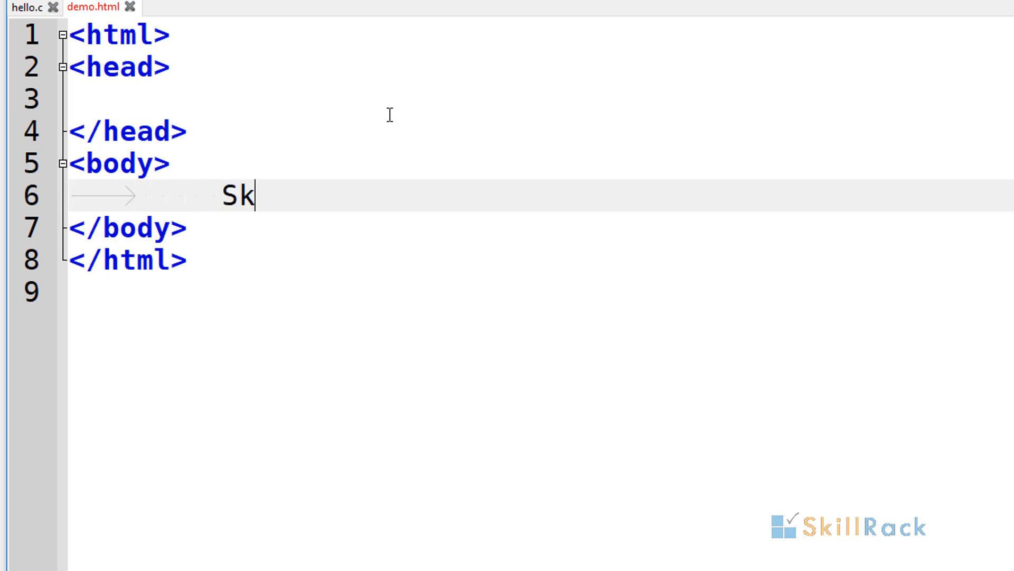
pyautogui.write('illRack 11')
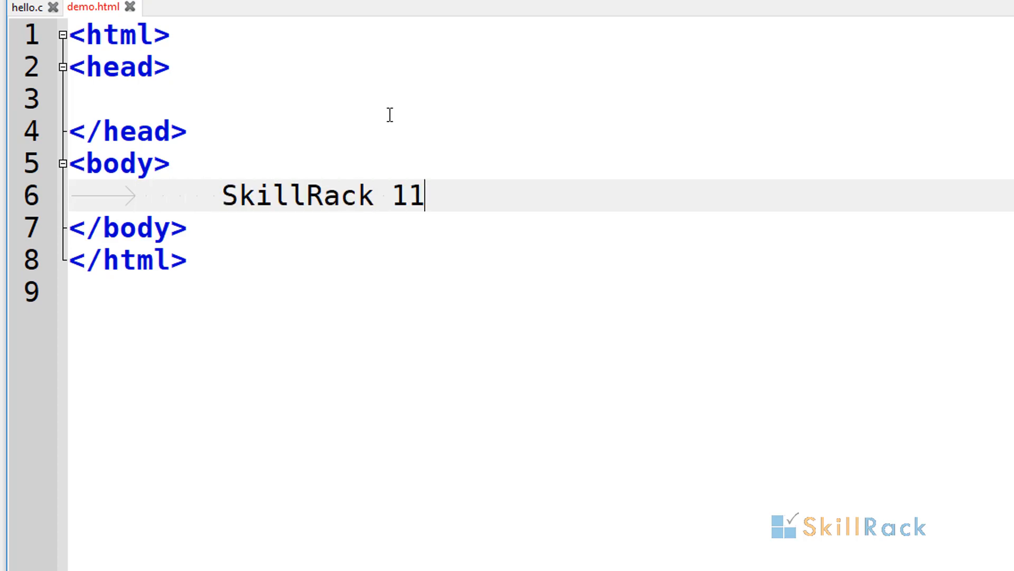
pyautogui.write('1111')
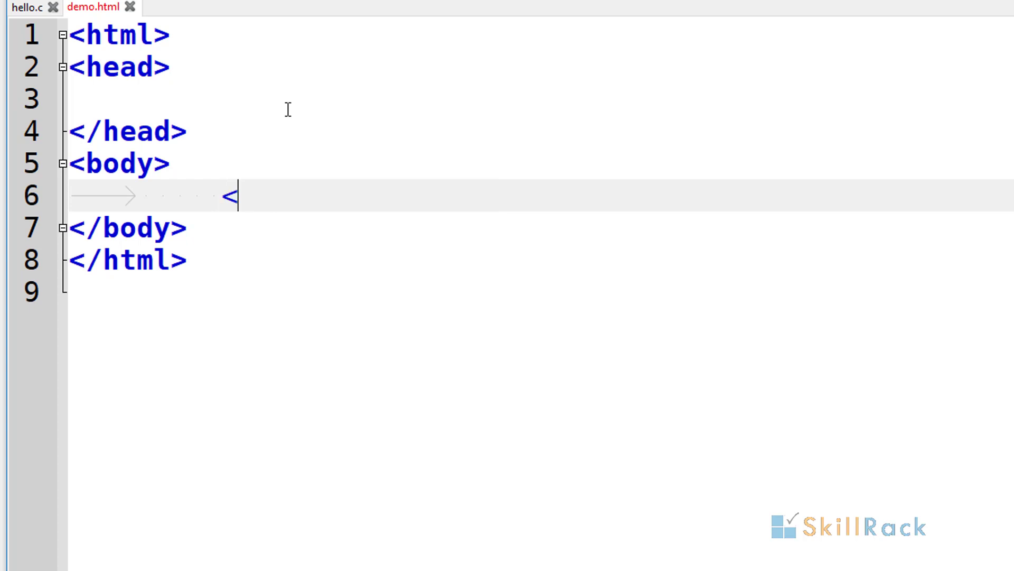
pyautogui.write('h1>SkillRack 111111</h1>')
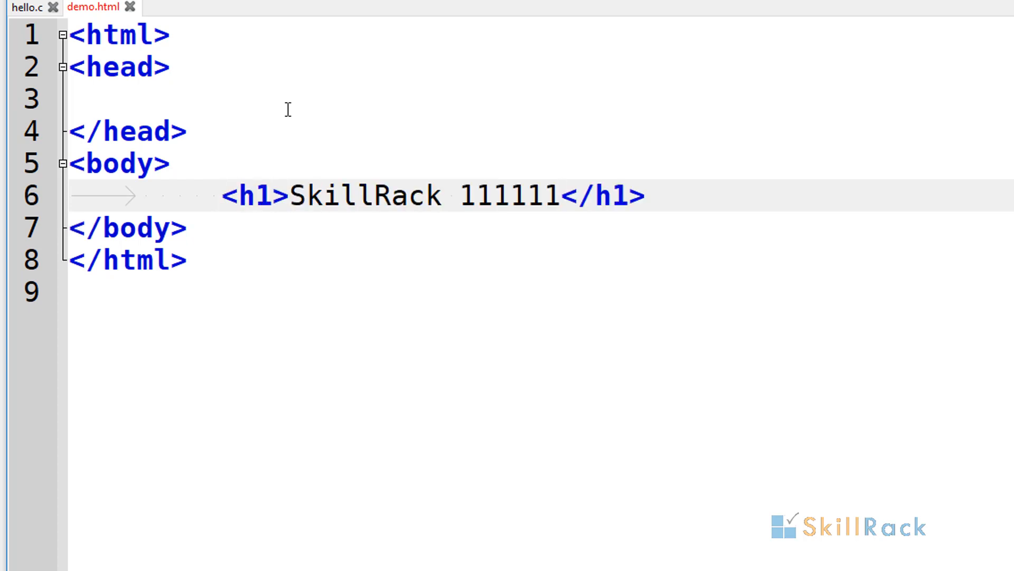
# Wrap the SkillRack 111111 h1 in a div with style="color:blue"
pyautogui.click(560, 197)
pyautogui.write('<div></div>')
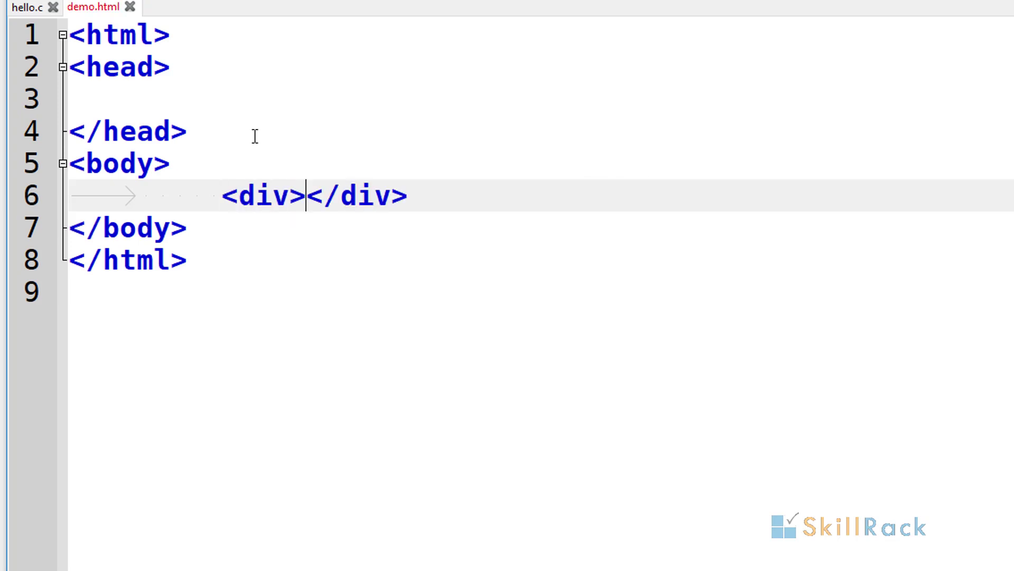
pyautogui.write('<h1>SkillRack 111111</h1>')
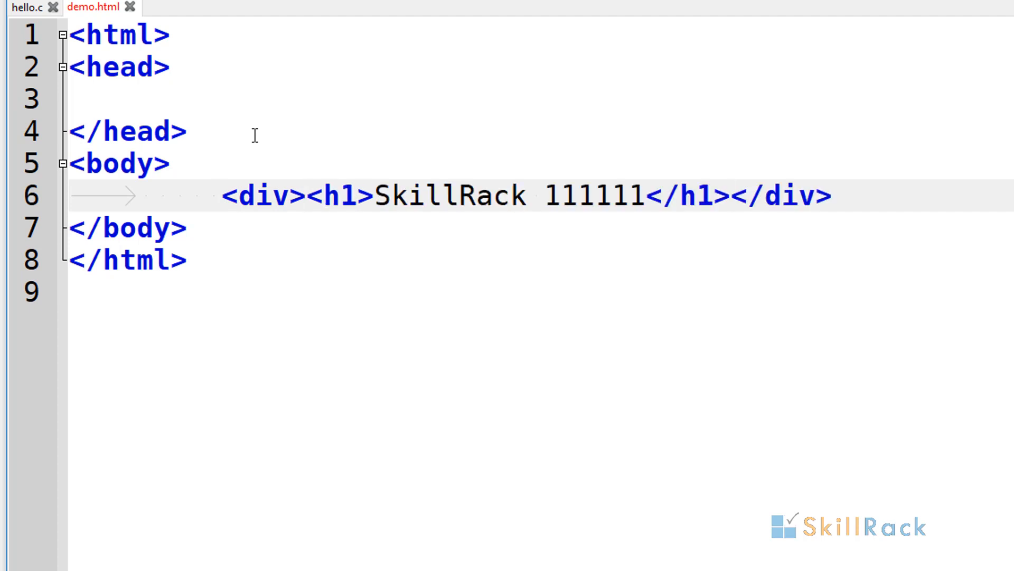
pyautogui.write('sty')
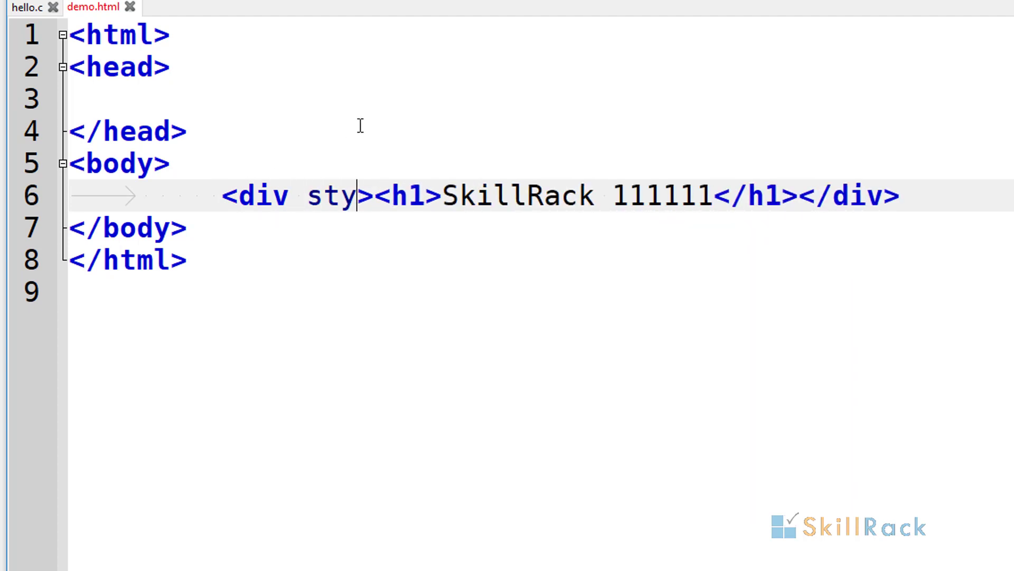
pyautogui.write('le=')
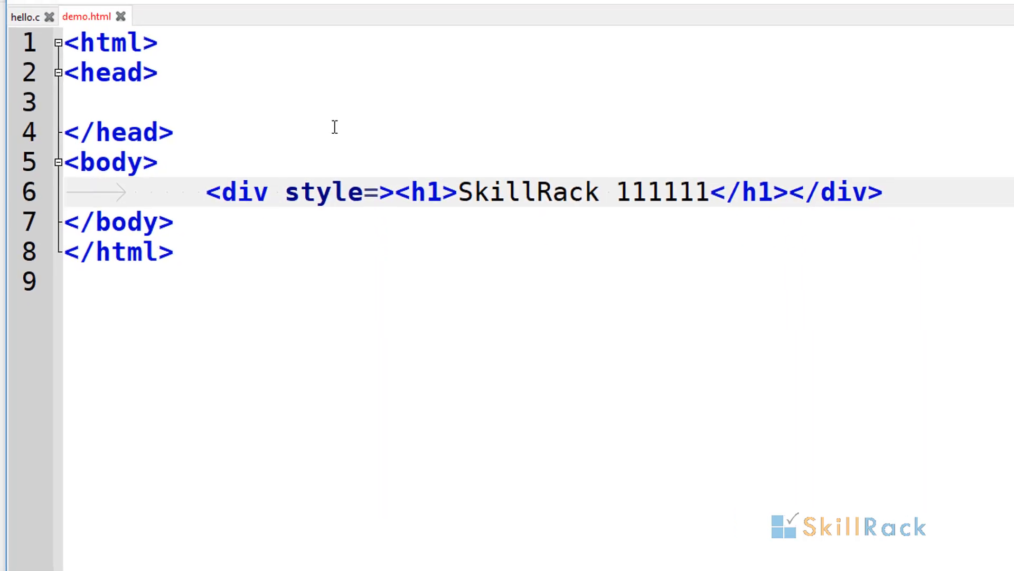
pyautogui.write('"color:')
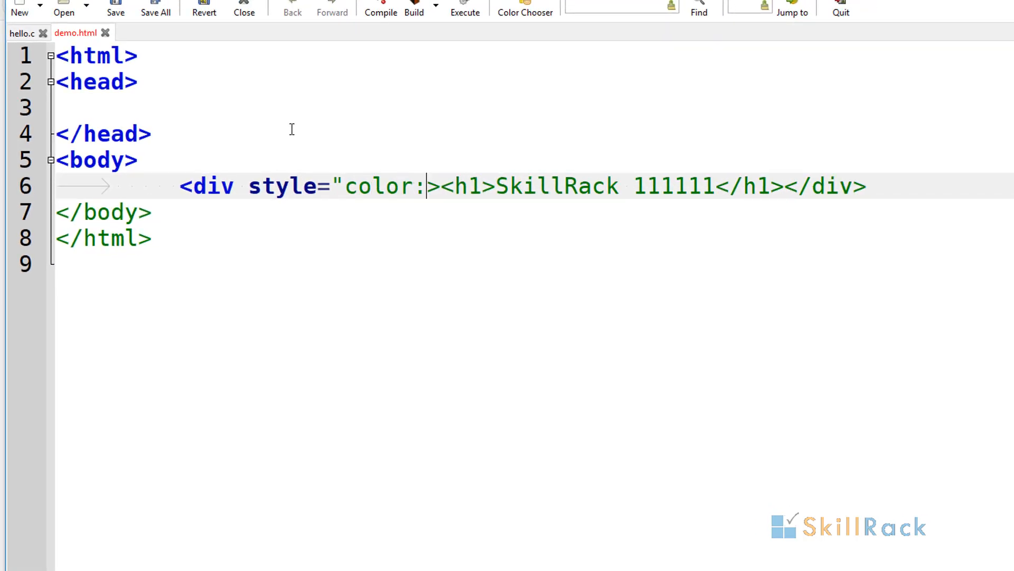
pyautogui.write('blue')
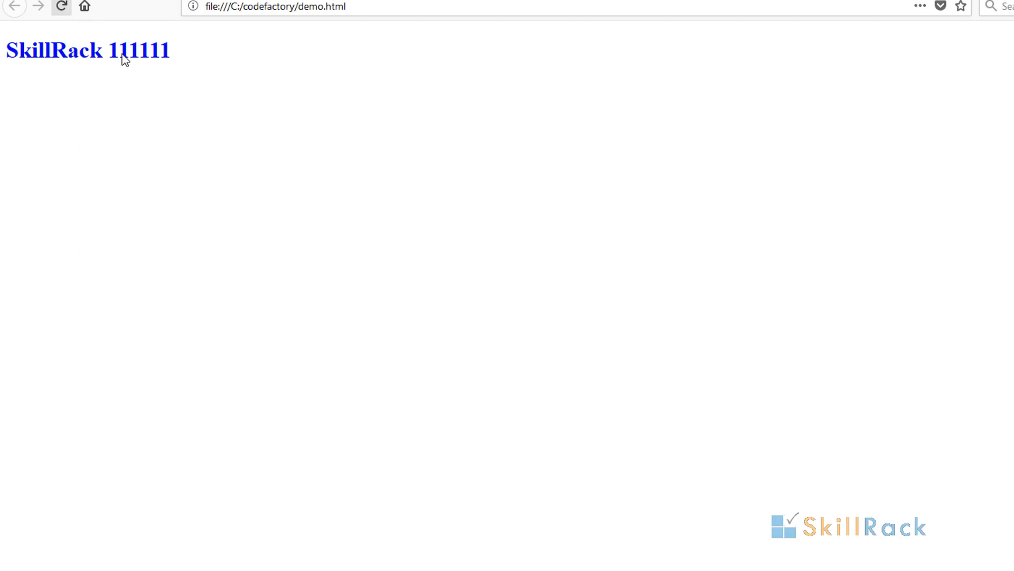
pyautogui.moveTo(175, 137)
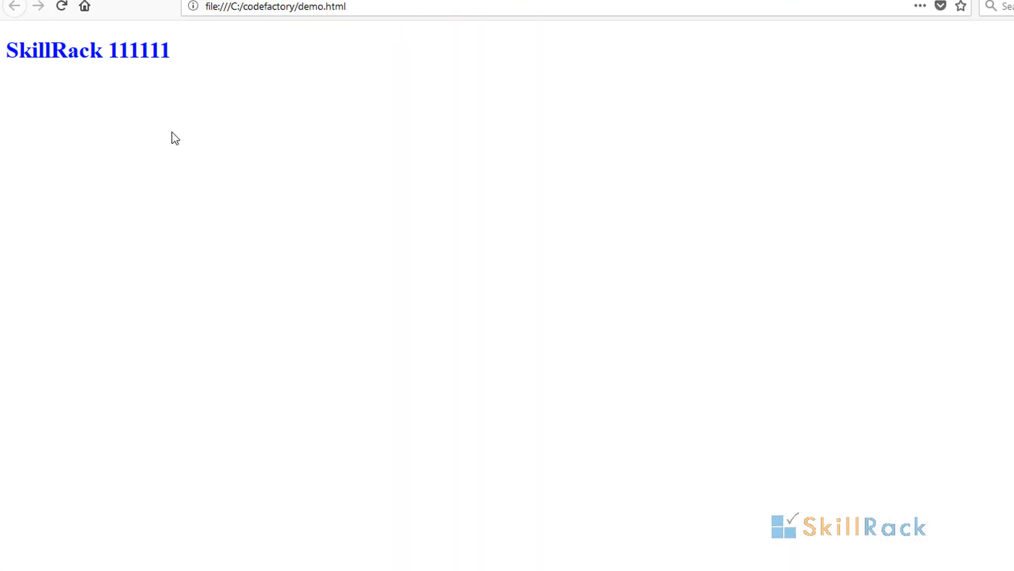
pyautogui.moveTo(688, 70)
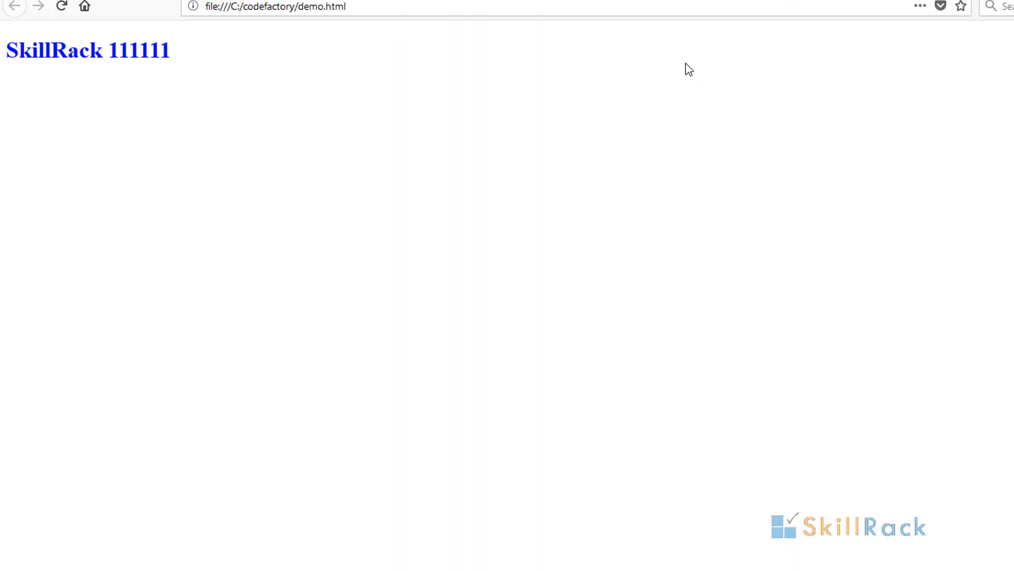
pyautogui.moveTo(10, 77)
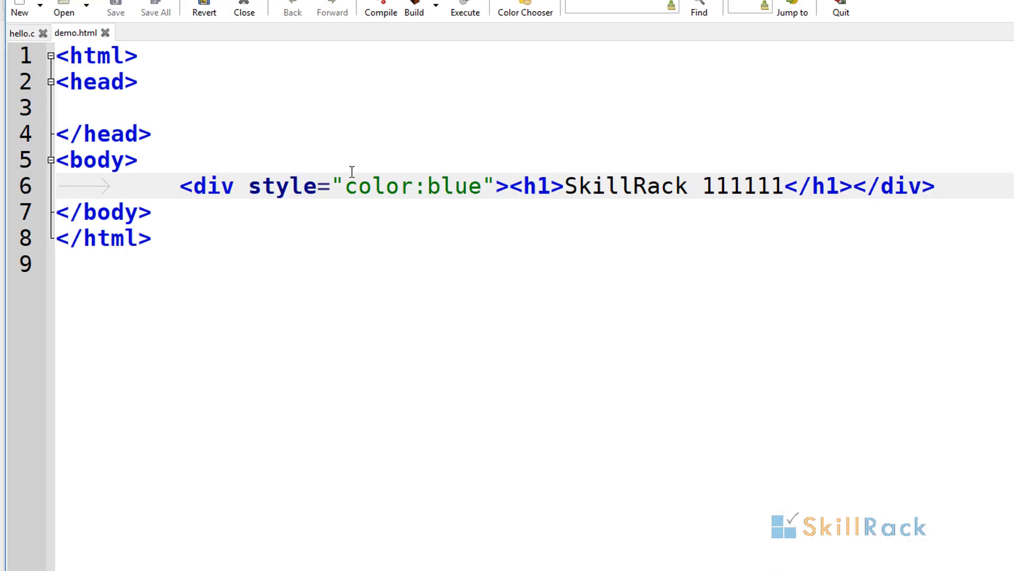
# Insert text-align:center before color:blue in the div's inline style
pyautogui.write('text')
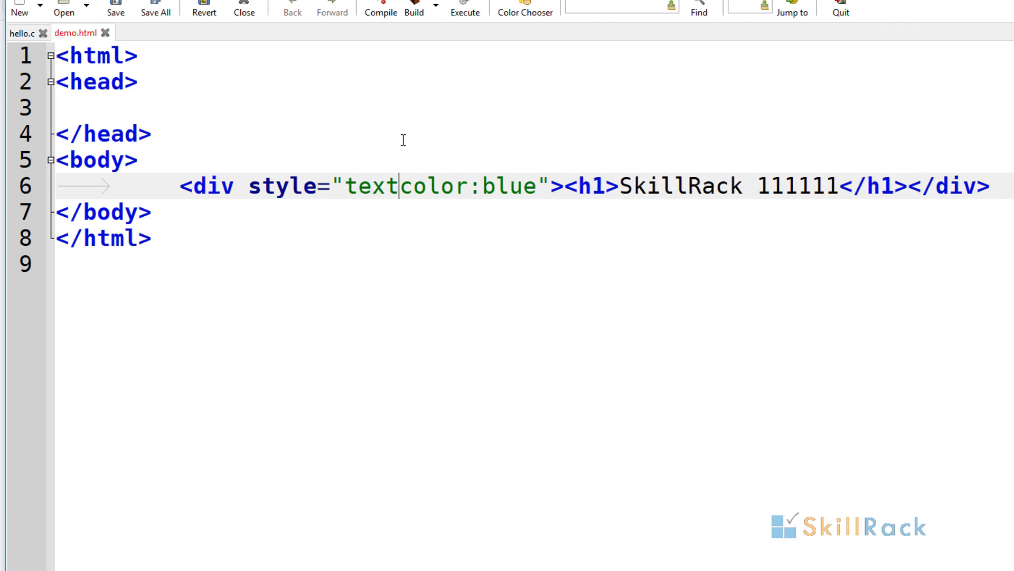
pyautogui.write('-align')
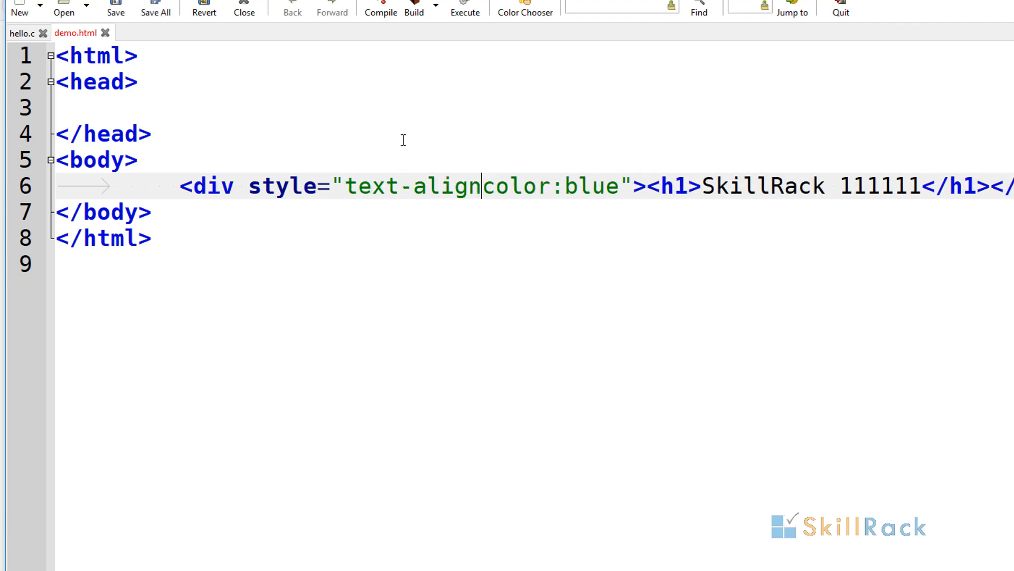
pyautogui.write(':center;')
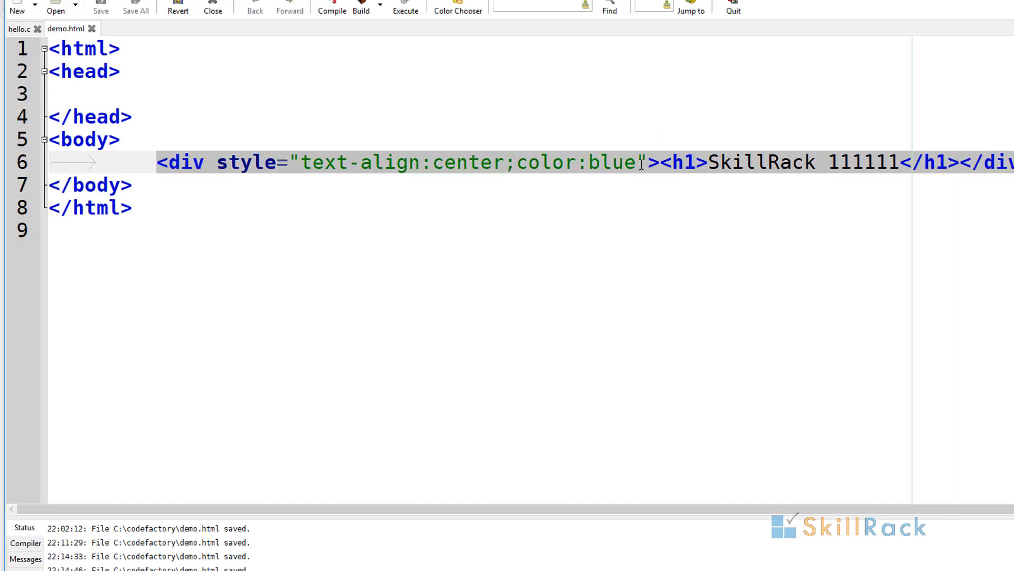
# Duplicate the centered blue heading line and renumber the copy to 2222
pyautogui.press('Enter')
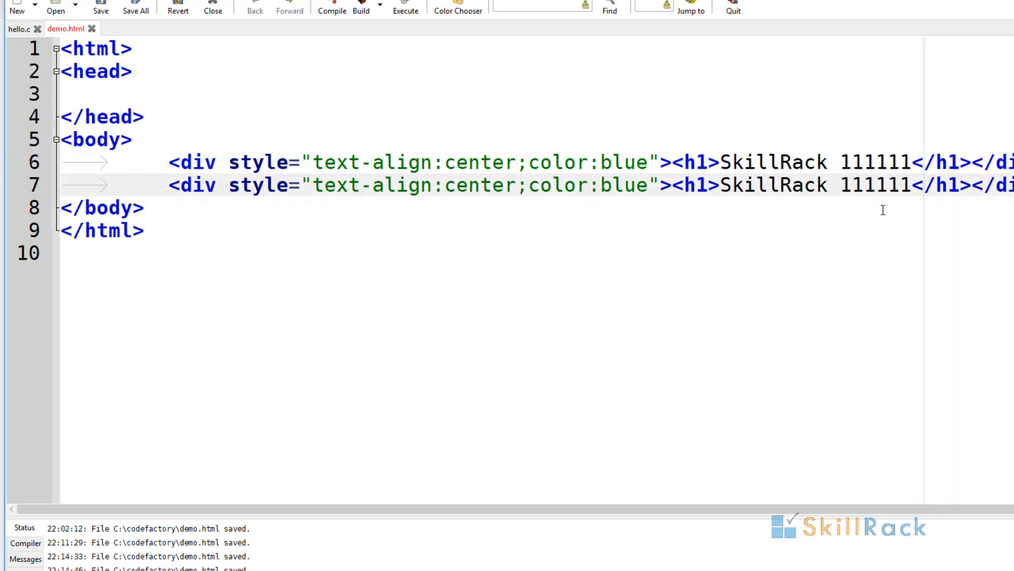
pyautogui.write('2222')
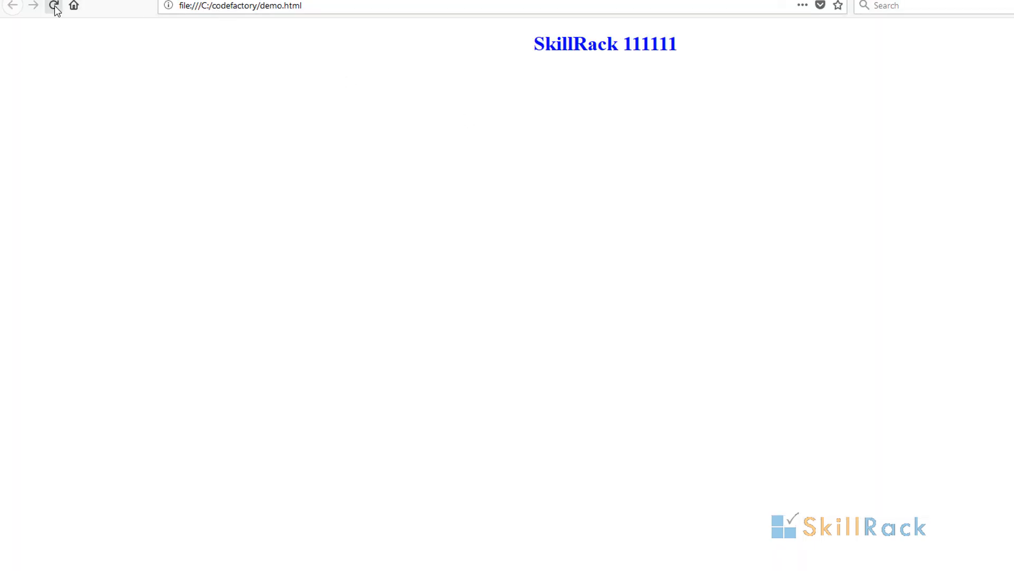
# Reload demo.html in Firefox to show the centered blue heading
pyautogui.click(54, 7)
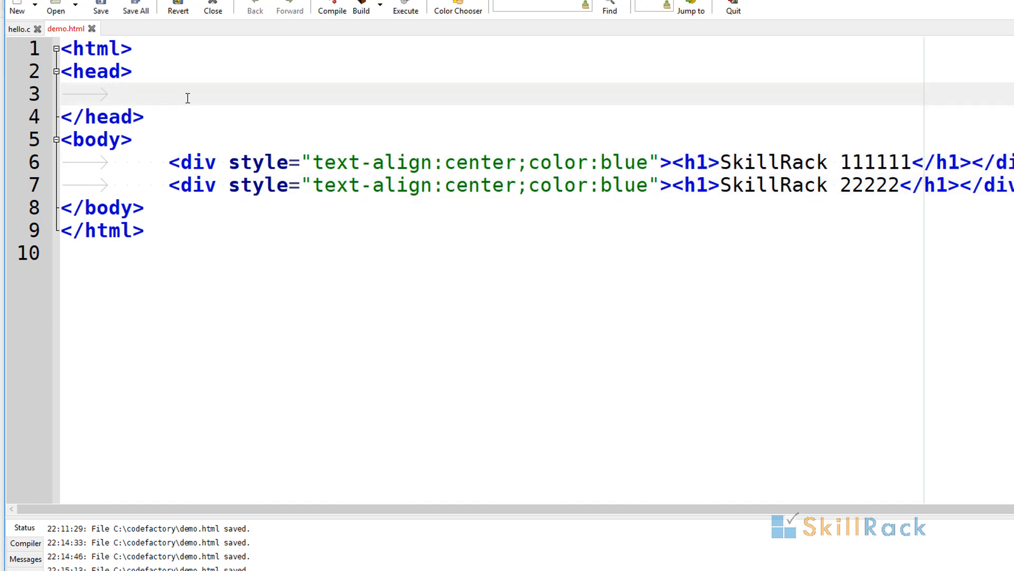
# Add a <style type="text/css"> block in the head
pyautogui.write('<div></div>')
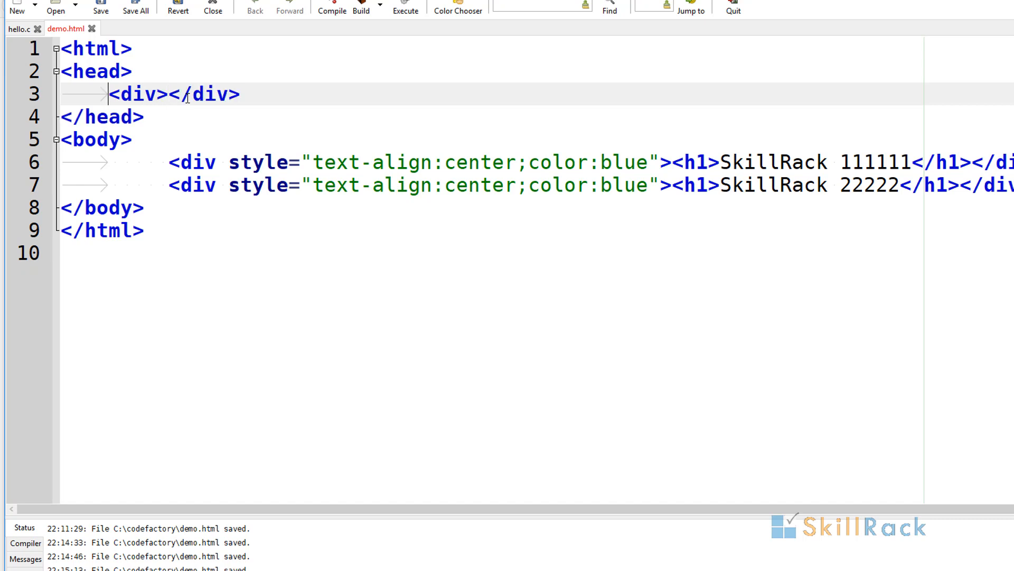
pyautogui.press('BackSpace')
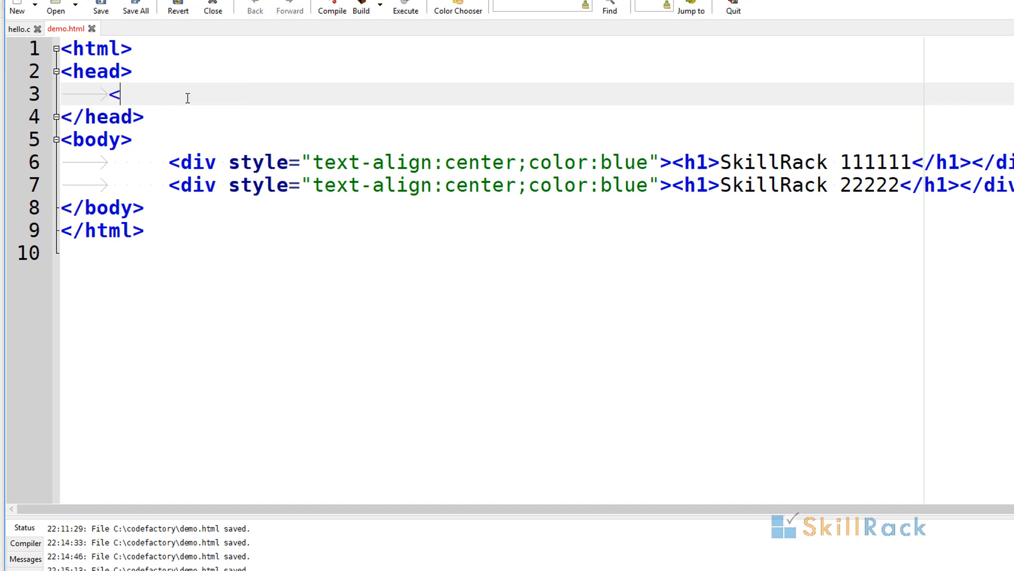
pyautogui.write('style')
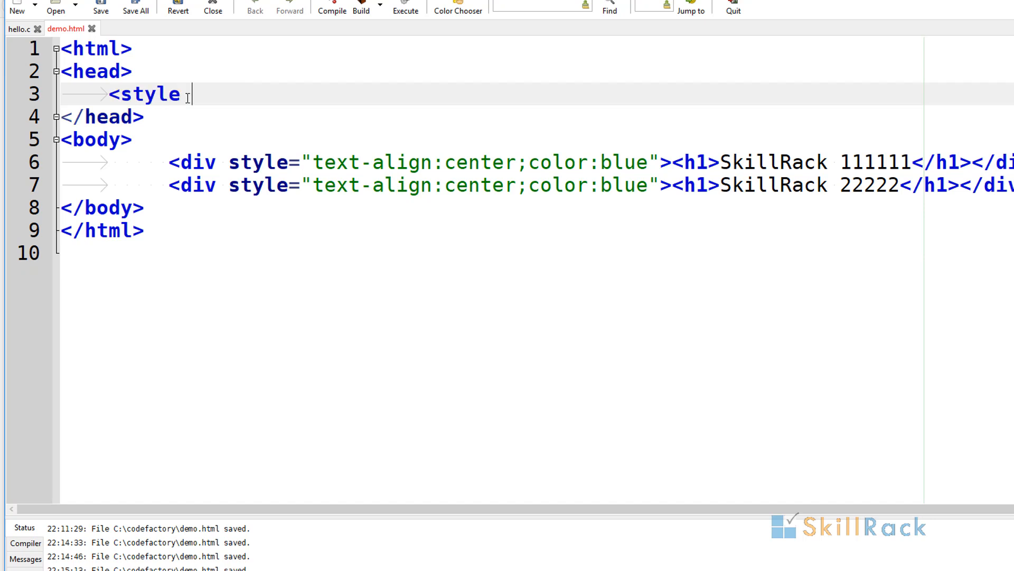
pyautogui.write('type')
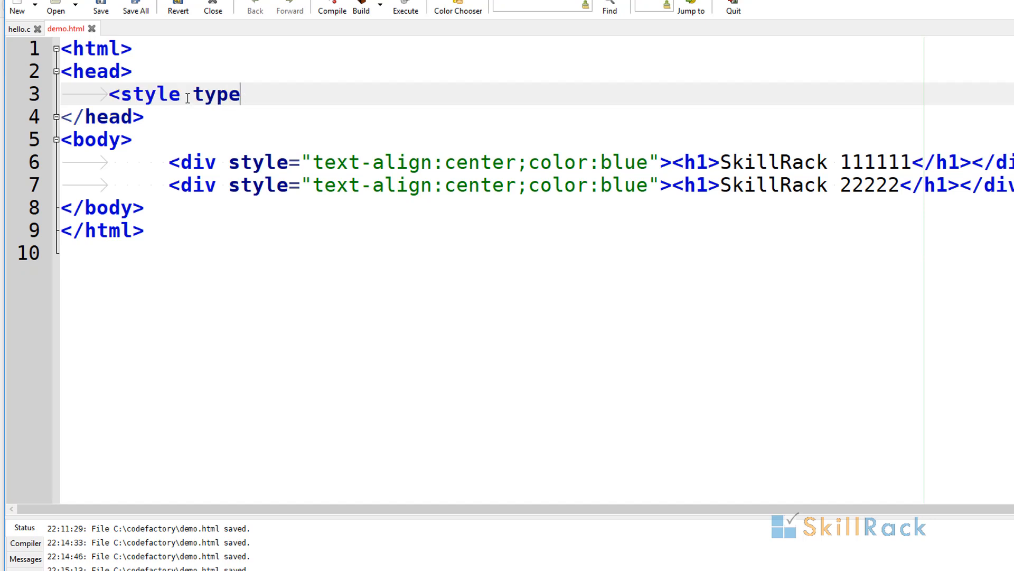
pyautogui.write('="text')
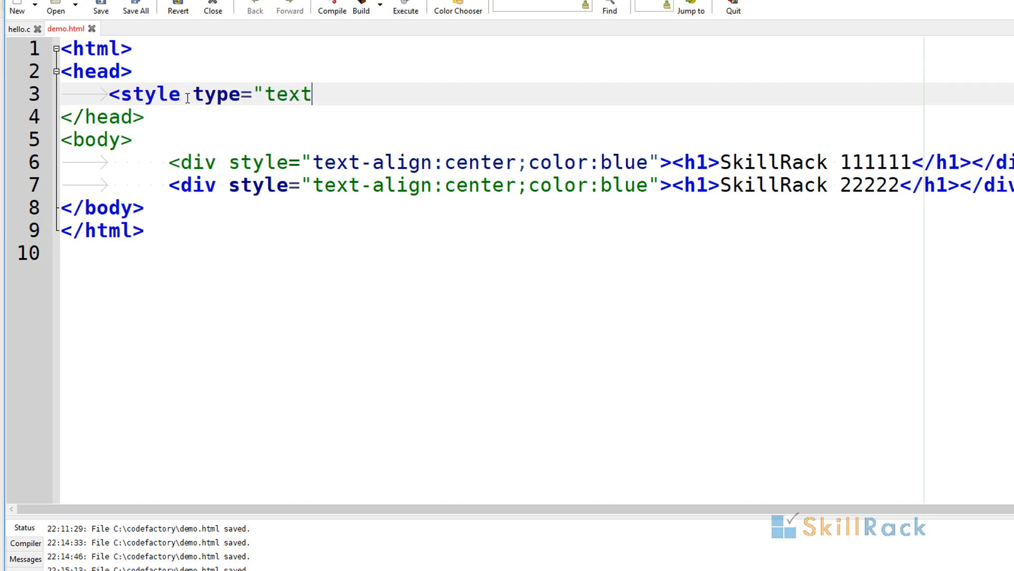
pyautogui.write('/css">')
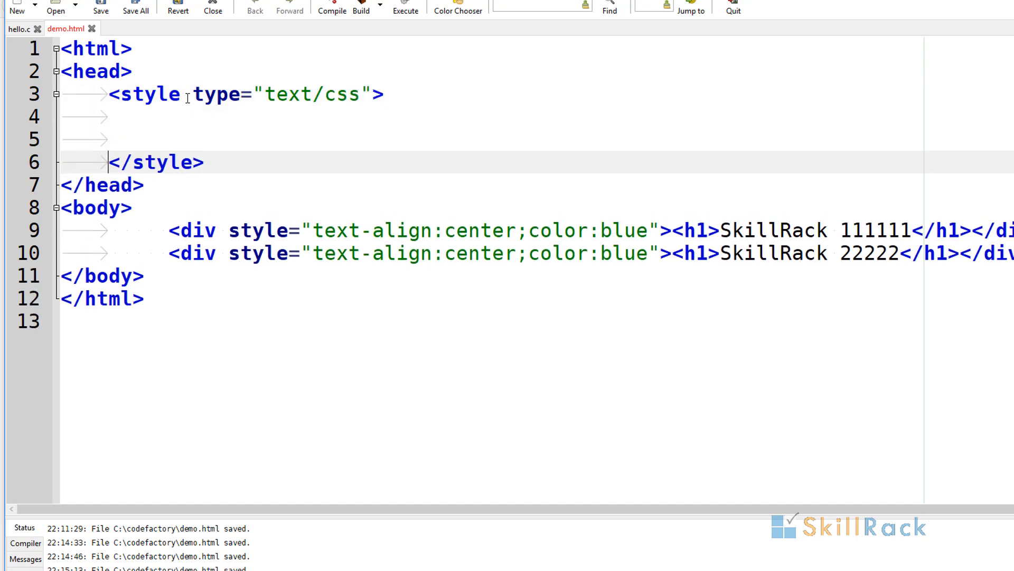
# Write a div{color:blue; text-align:center} rule in the style block
pyautogui.write('d')
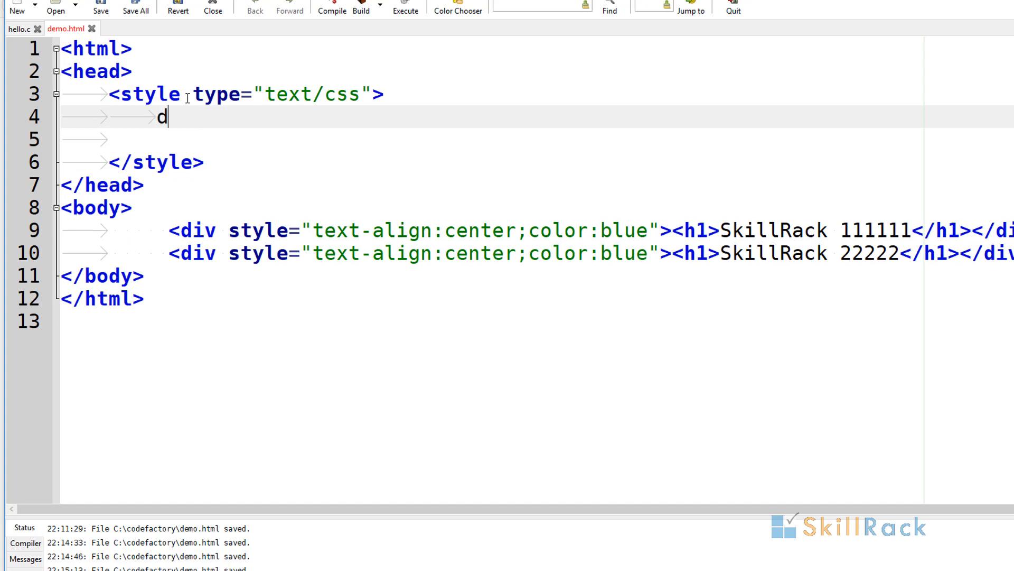
pyautogui.write('iv{c')
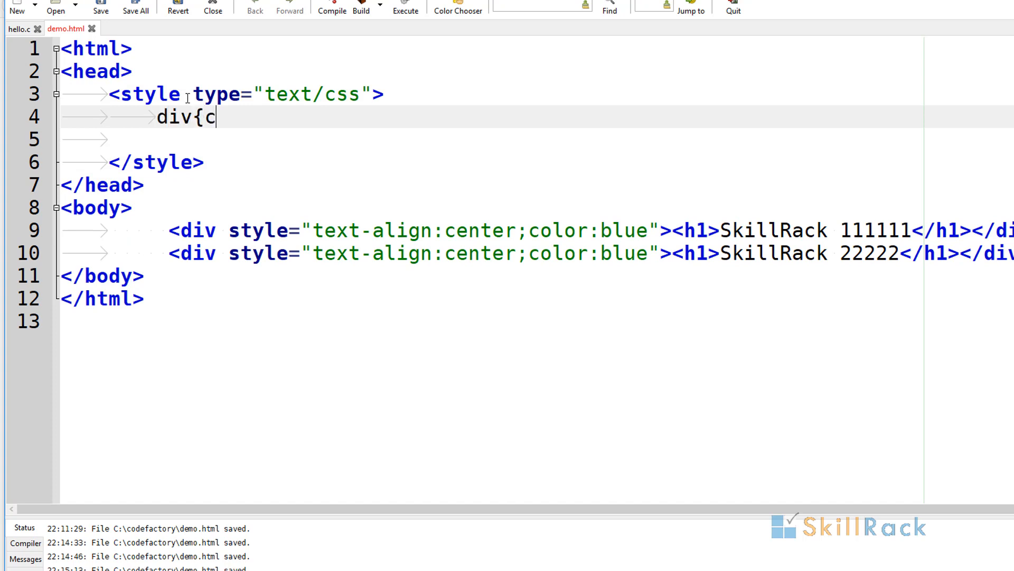
pyautogui.write('olor:bl')
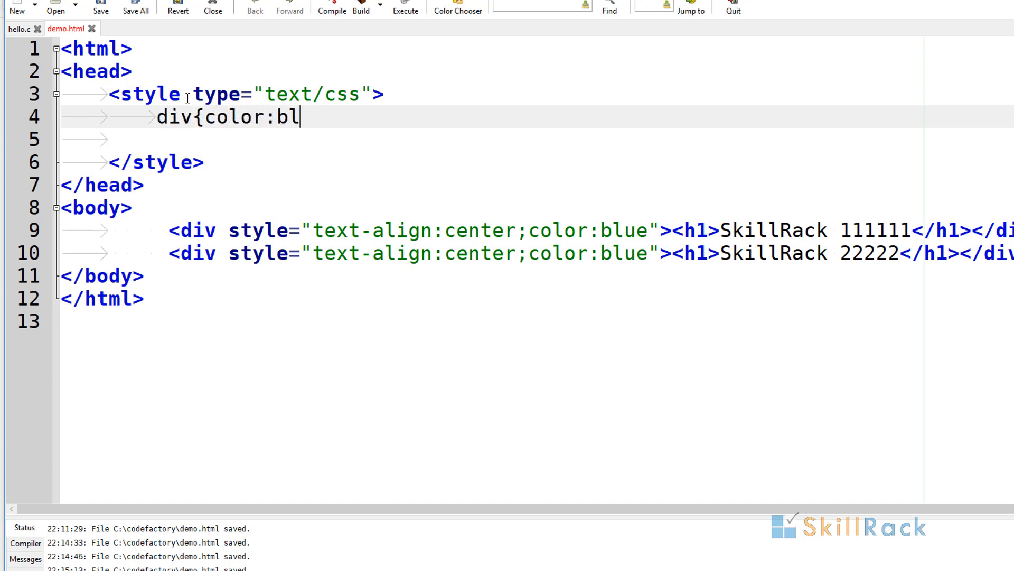
pyautogui.write('ue; text')
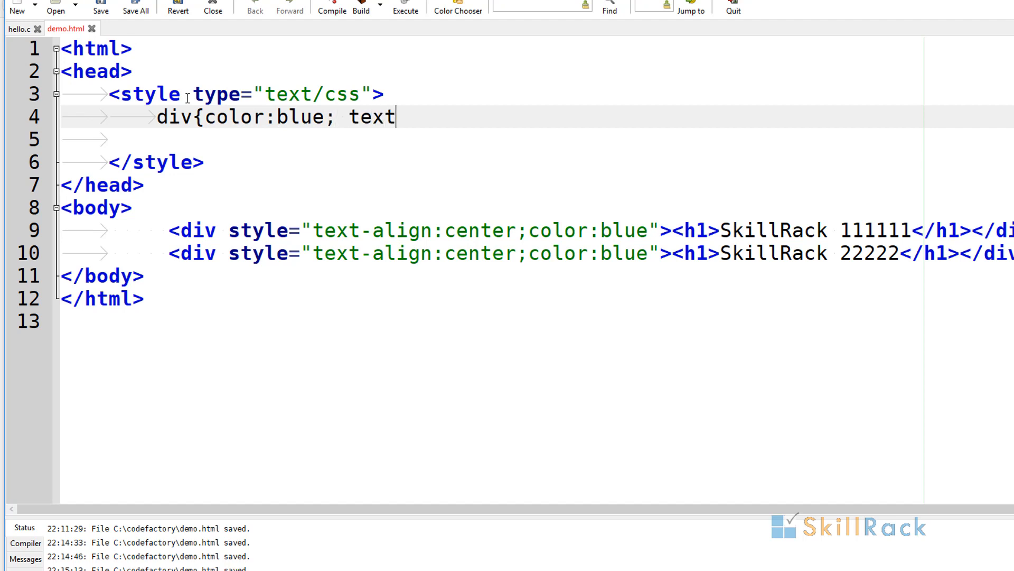
pyautogui.write('-align')
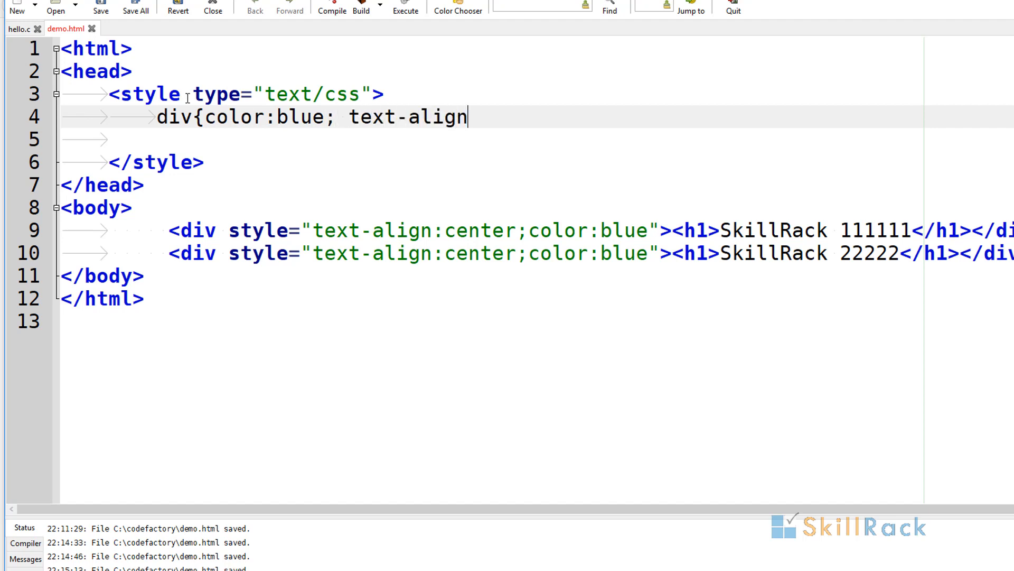
pyautogui.write(':')
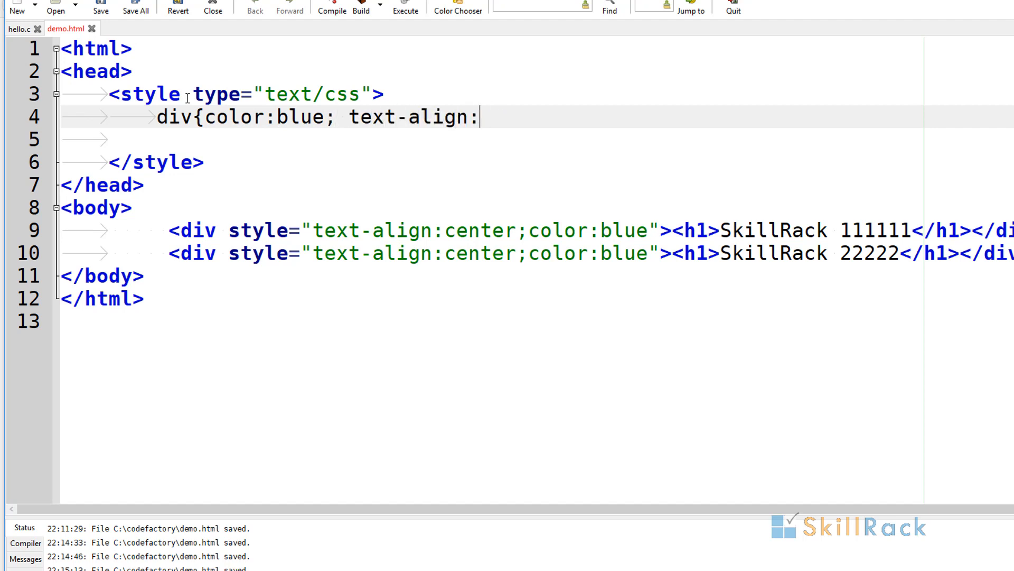
pyautogui.write('center')
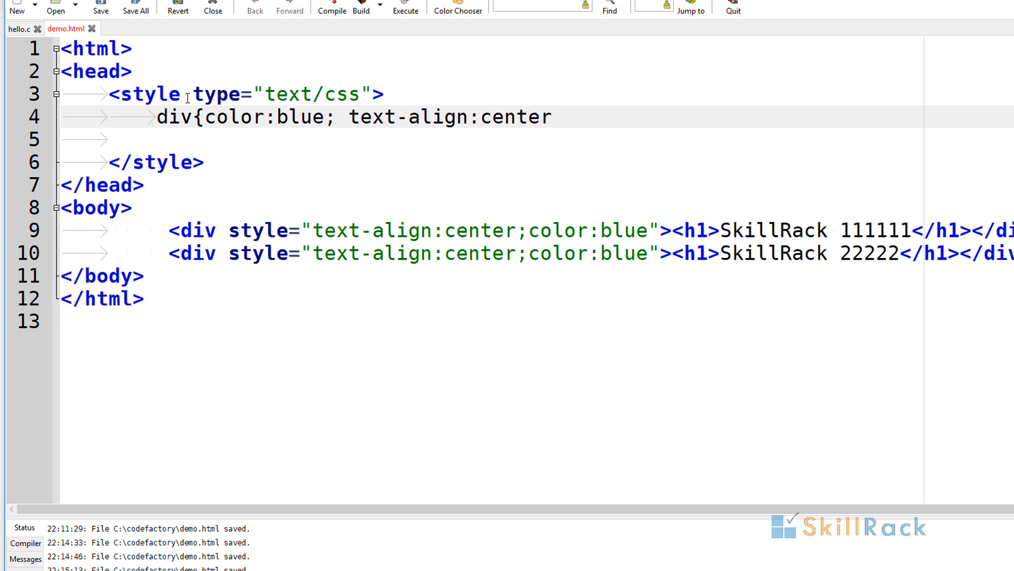
pyautogui.write('}')
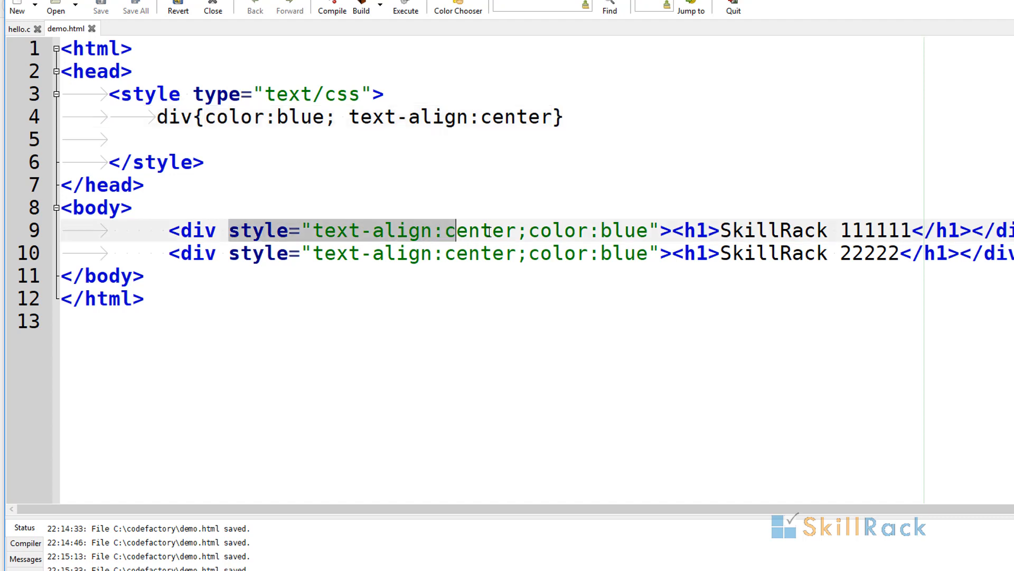
# Remove the divs' inline styles, change the rule's colour to red, and reload Firefox
pyautogui.press('Delete')
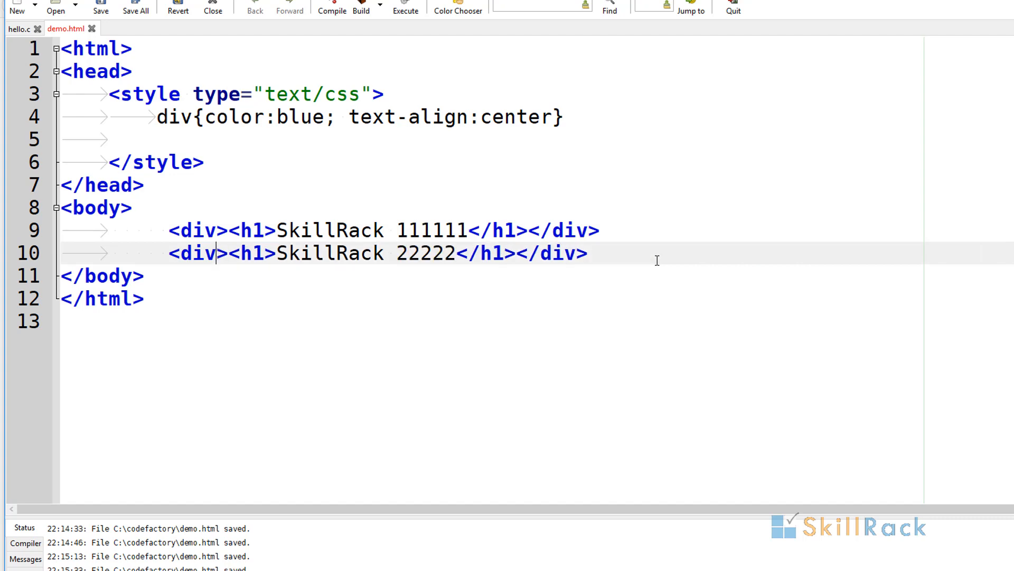
pyautogui.click(405, 6)
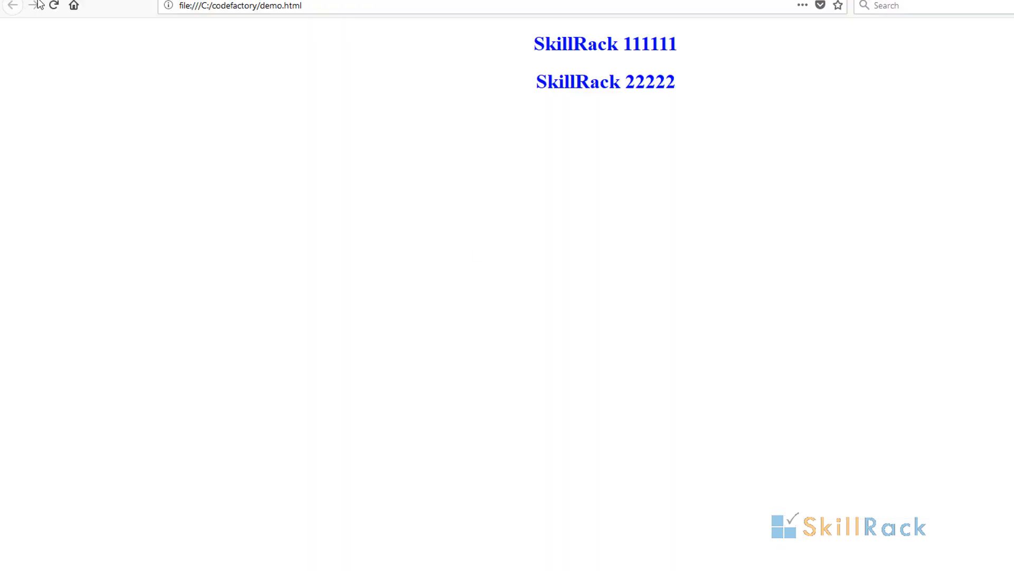
pyautogui.moveTo(715, 127)
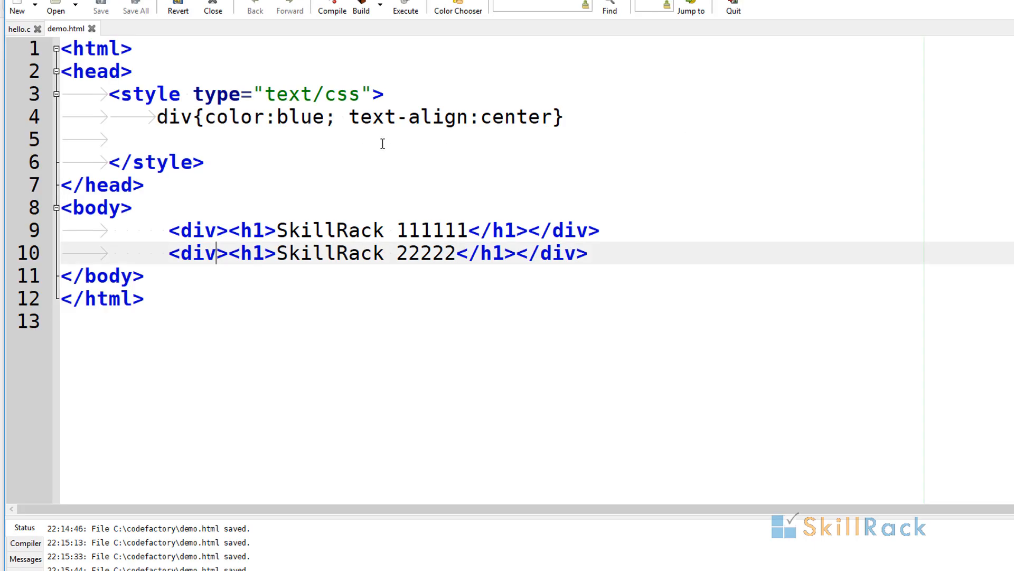
pyautogui.press('Backspace')
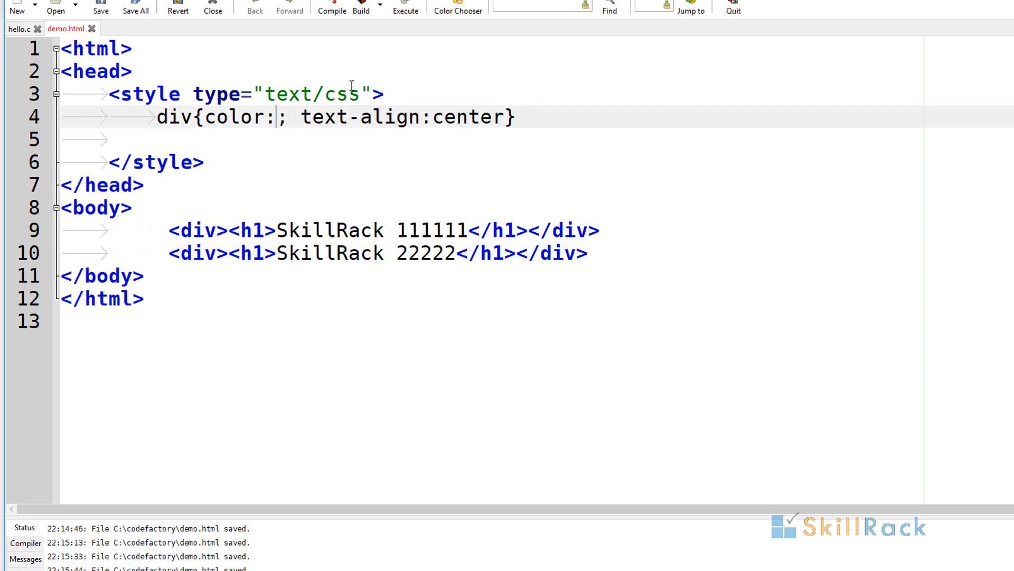
pyautogui.write('red')
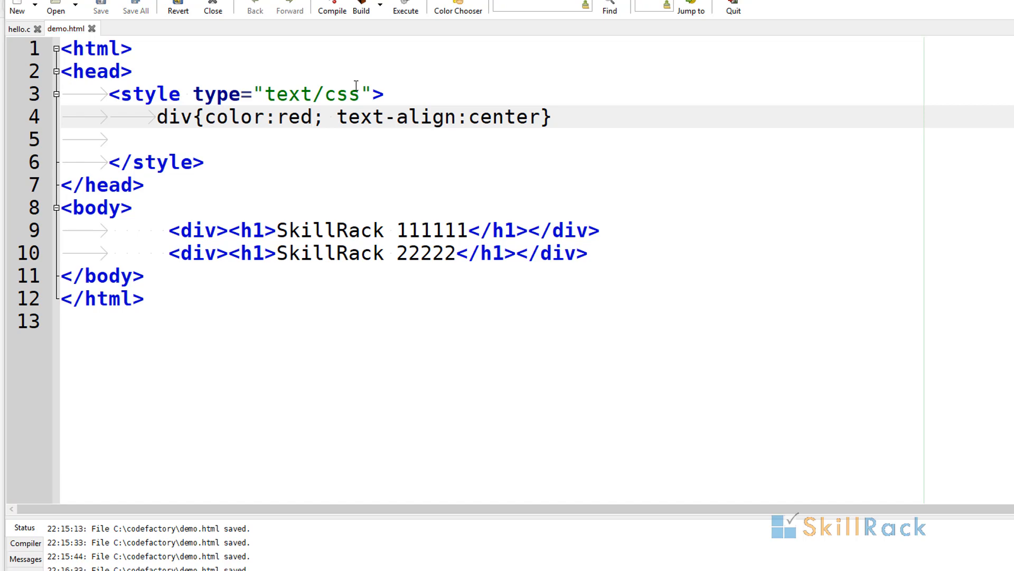
pyautogui.click(405, 11)
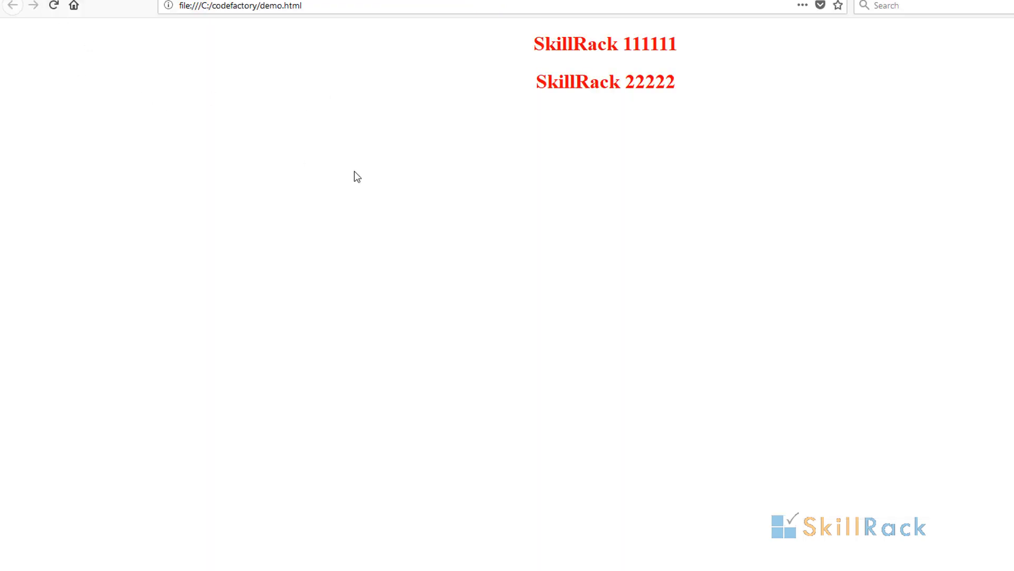
pyautogui.moveTo(461, 175)
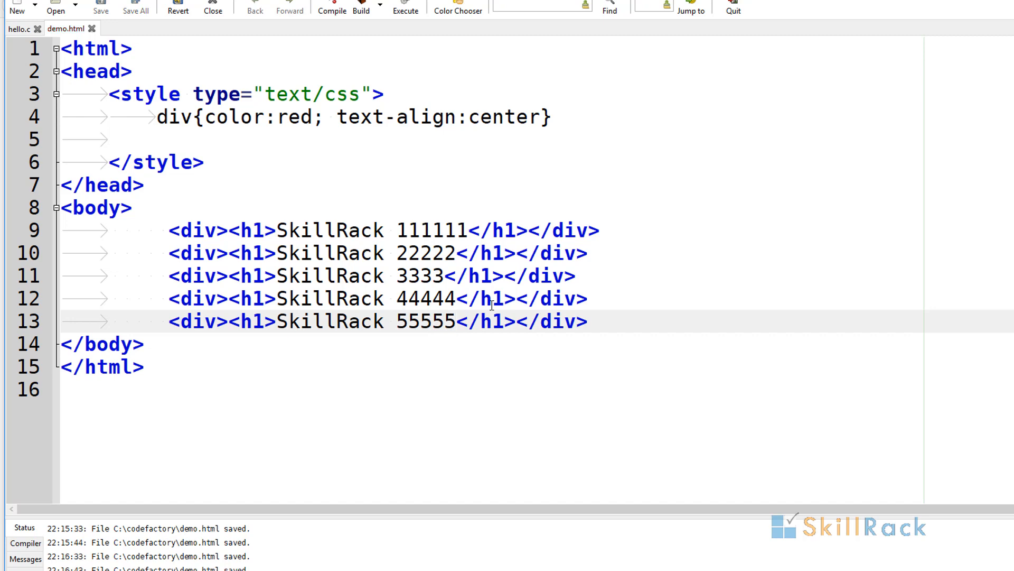
# Reload demo.html in Firefox to show all five centered red headings
pyautogui.click(405, 7)
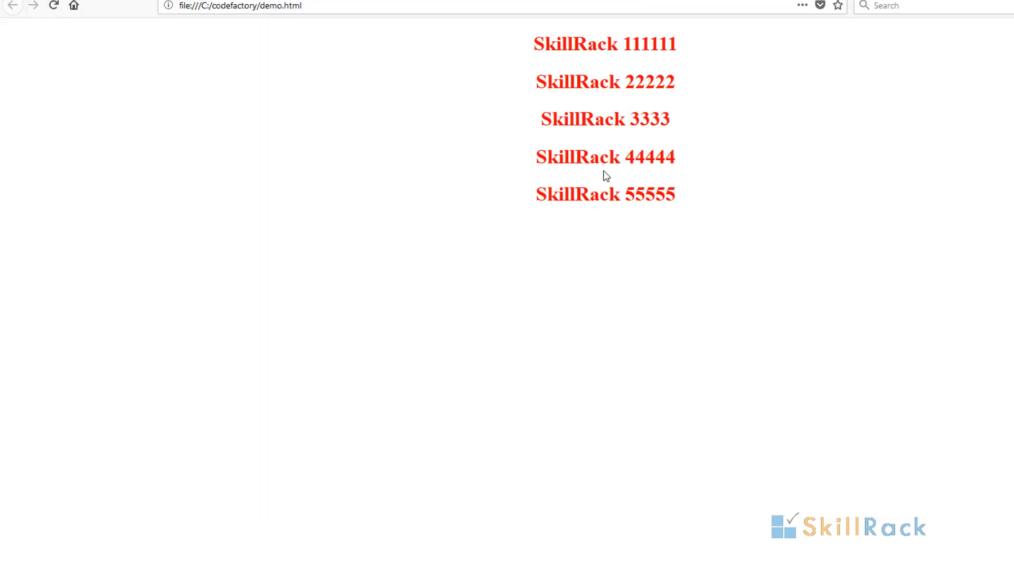
pyautogui.moveTo(567, 215)
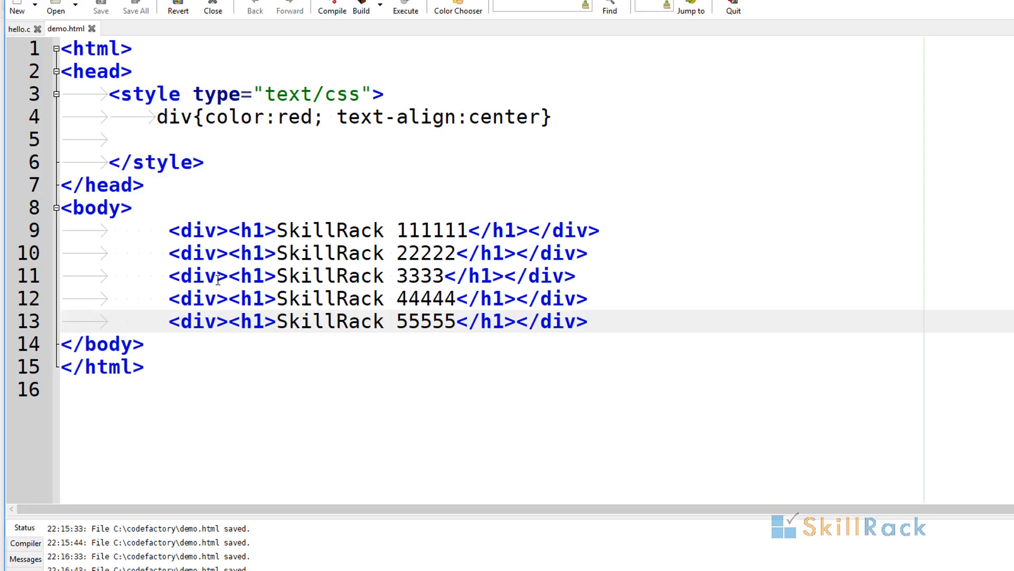
# Give the third heading's div class="bluediv"
pyautogui.write('c')
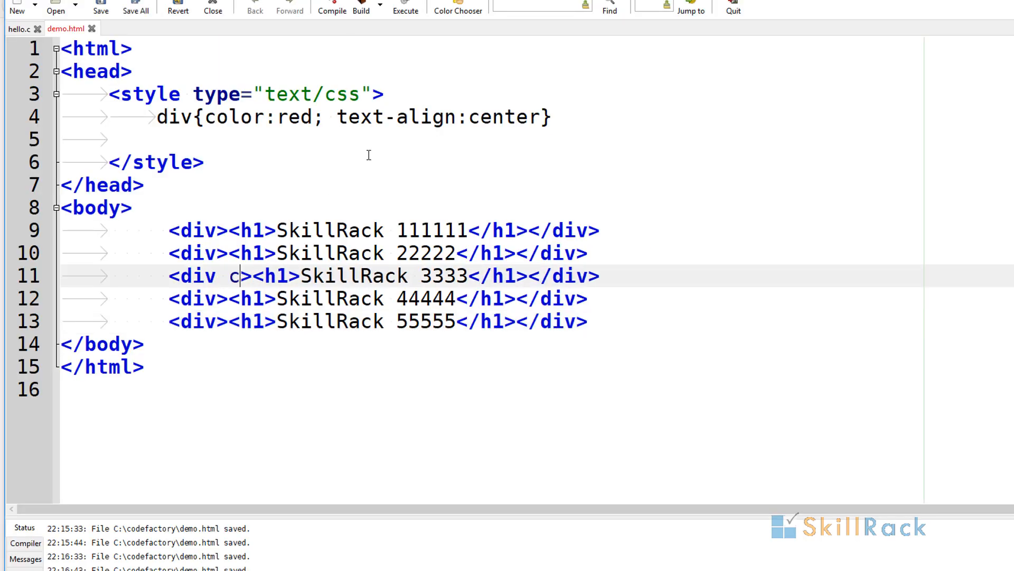
pyautogui.write('lass="')
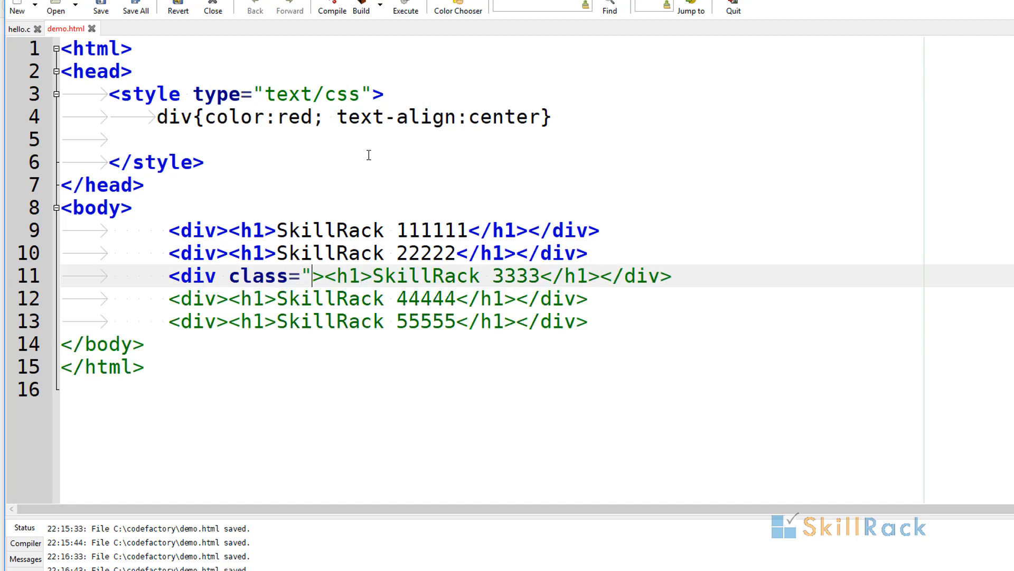
pyautogui.write('bluediv')
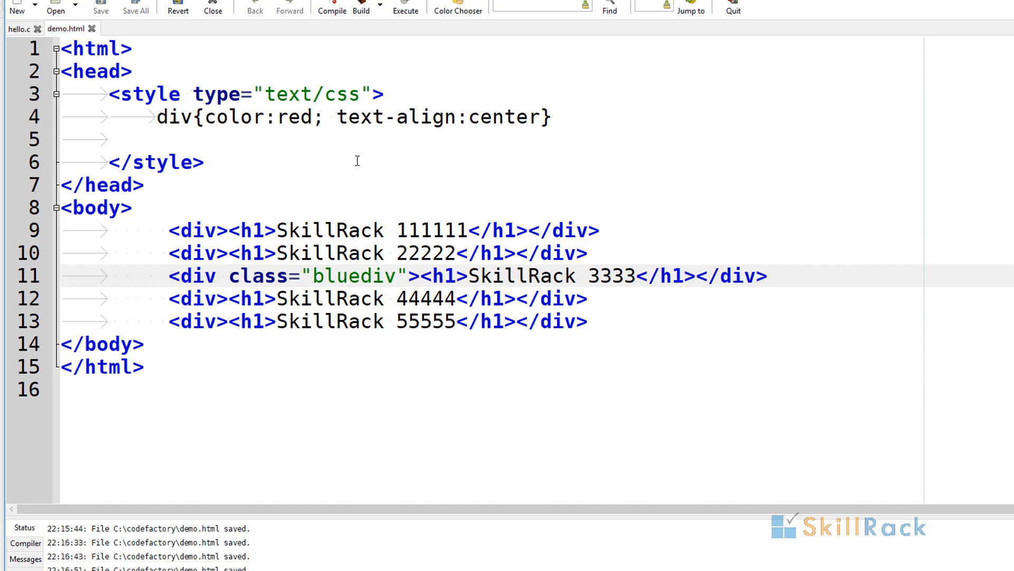
# Add a .bluediv{color:blue} rule in the style block
pyautogui.click(259, 139)
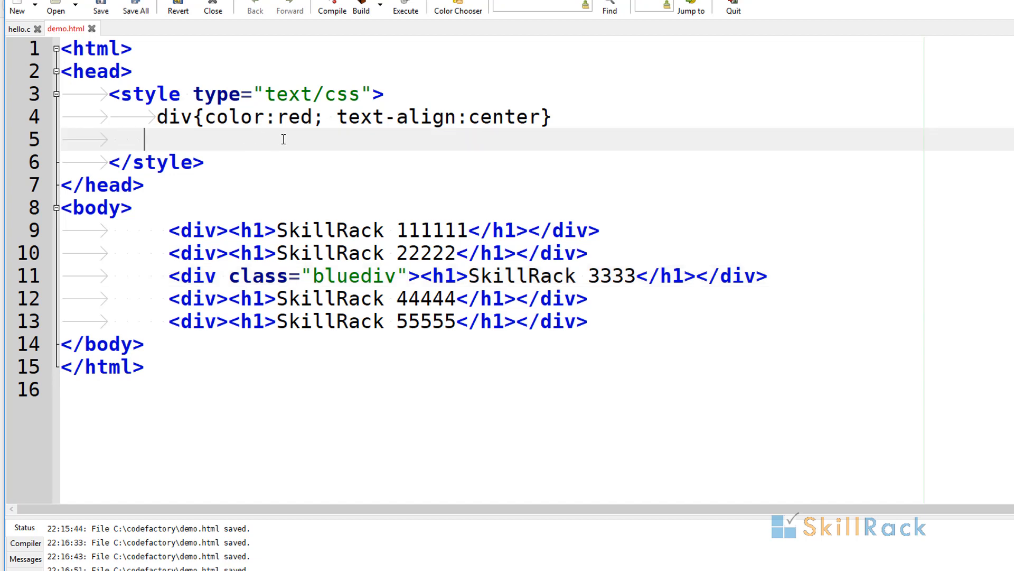
pyautogui.write('.')
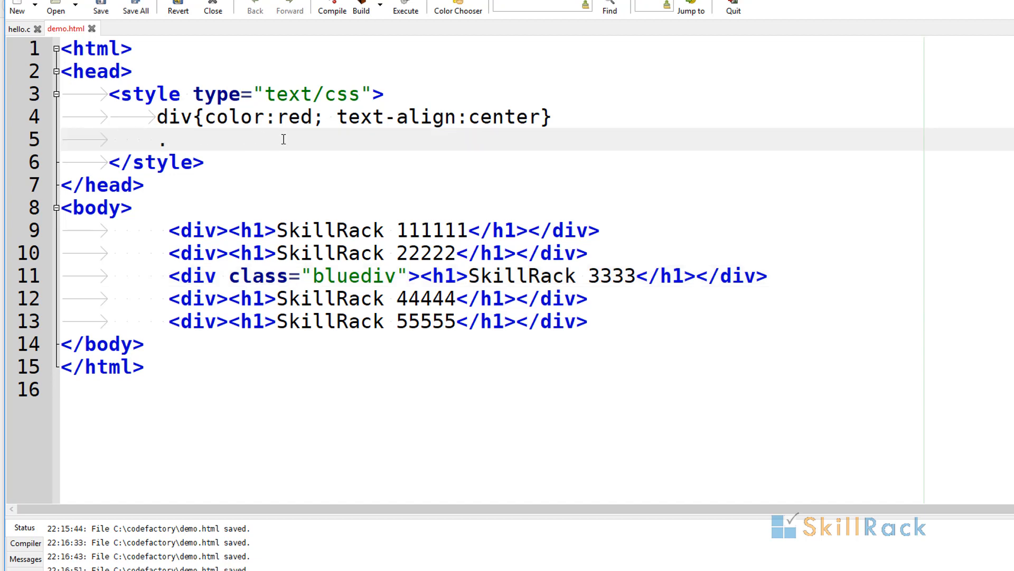
pyautogui.write('blued')
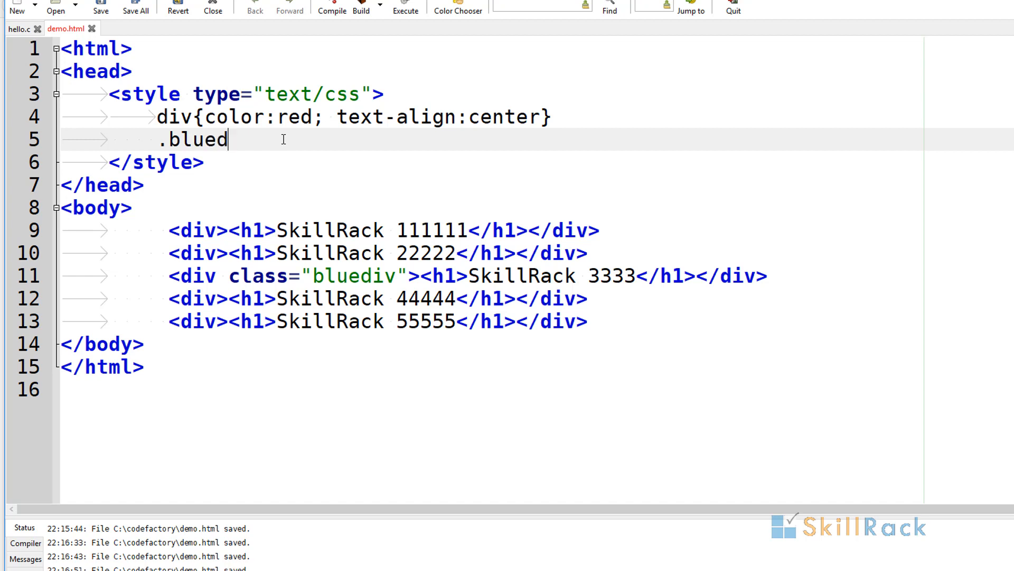
pyautogui.write('iv{co')
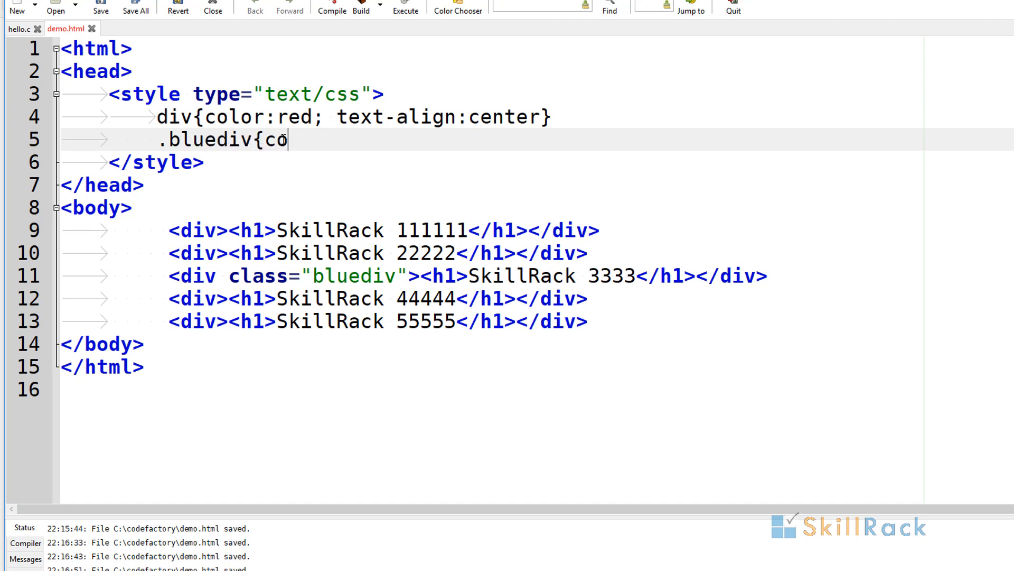
pyautogui.write('lor:bl')
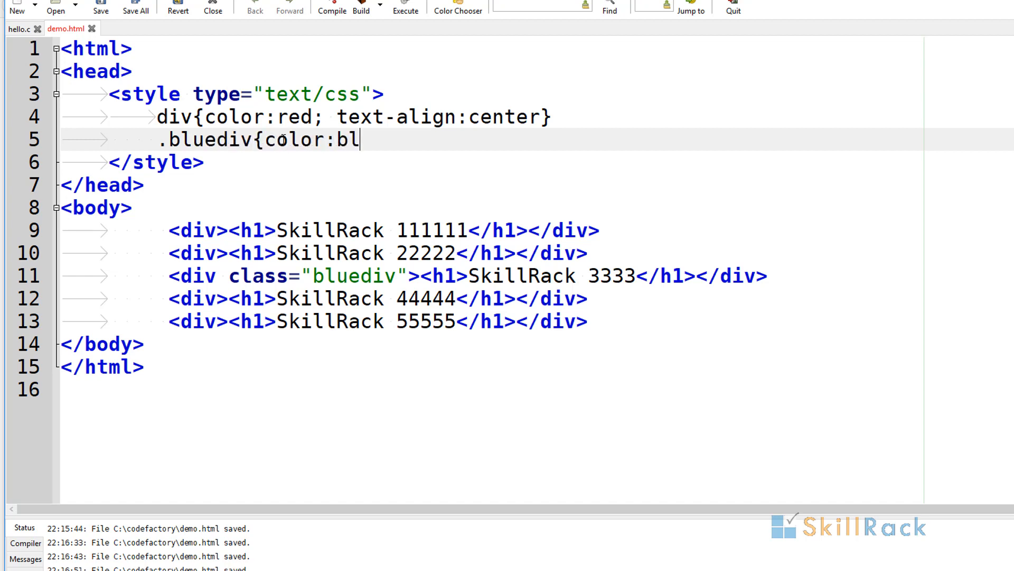
pyautogui.write('ue}')
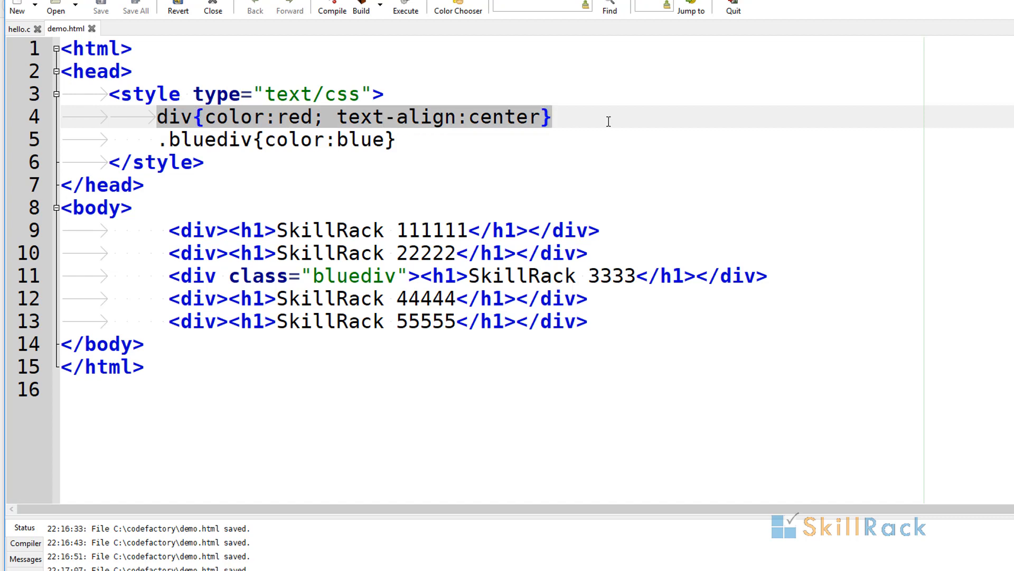
# Save and view the updated page with the blue third heading in the browser
pyautogui.click(395, 139)
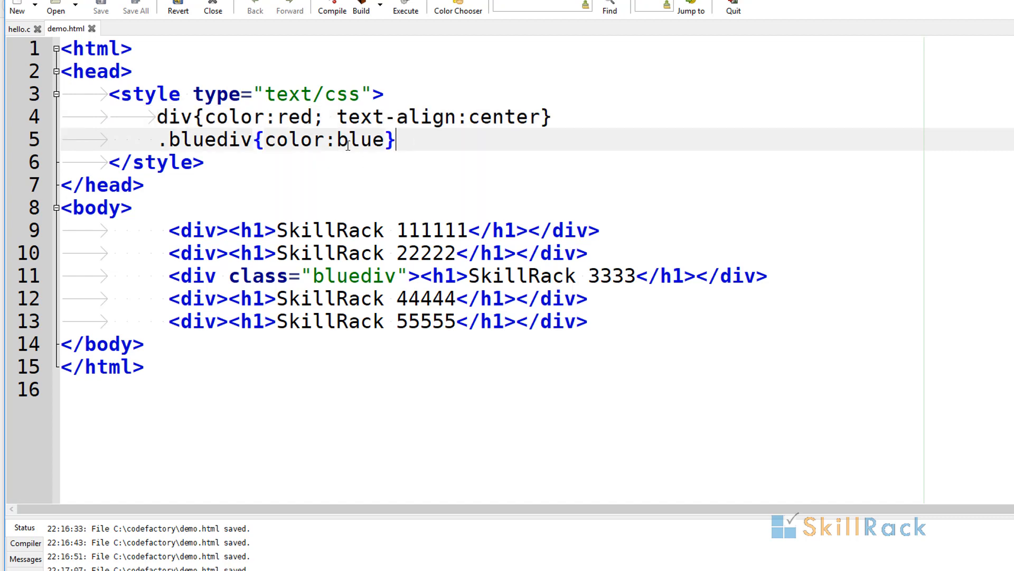
pyautogui.click(343, 139)
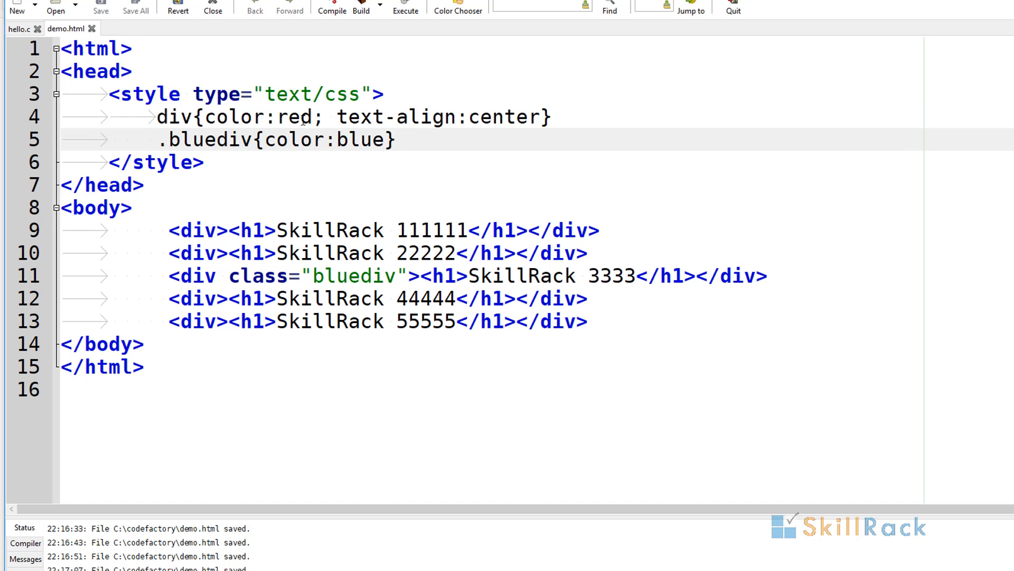
pyautogui.click(347, 140)
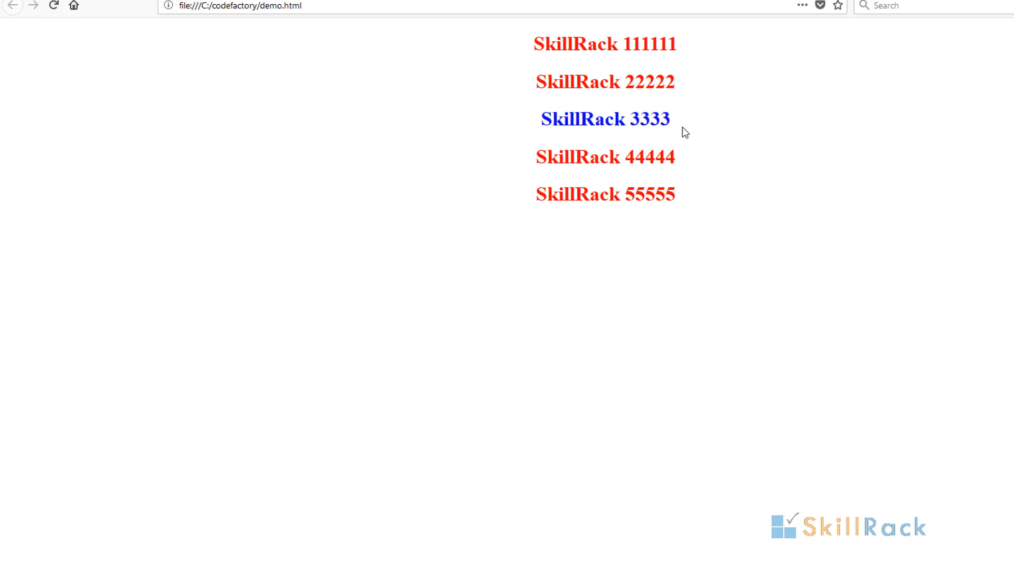
pyautogui.moveTo(688, 168)
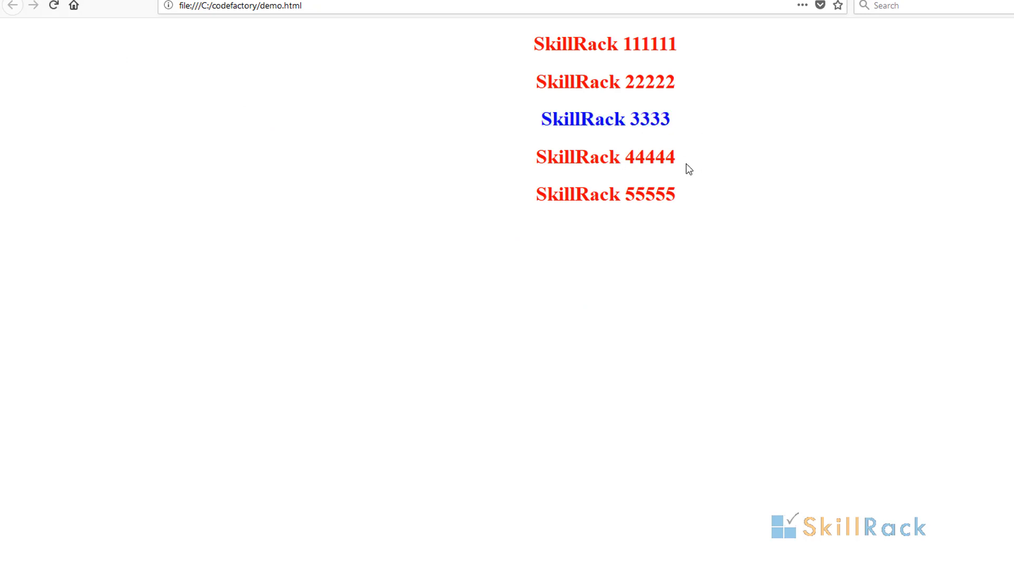
pyautogui.moveTo(652, 166)
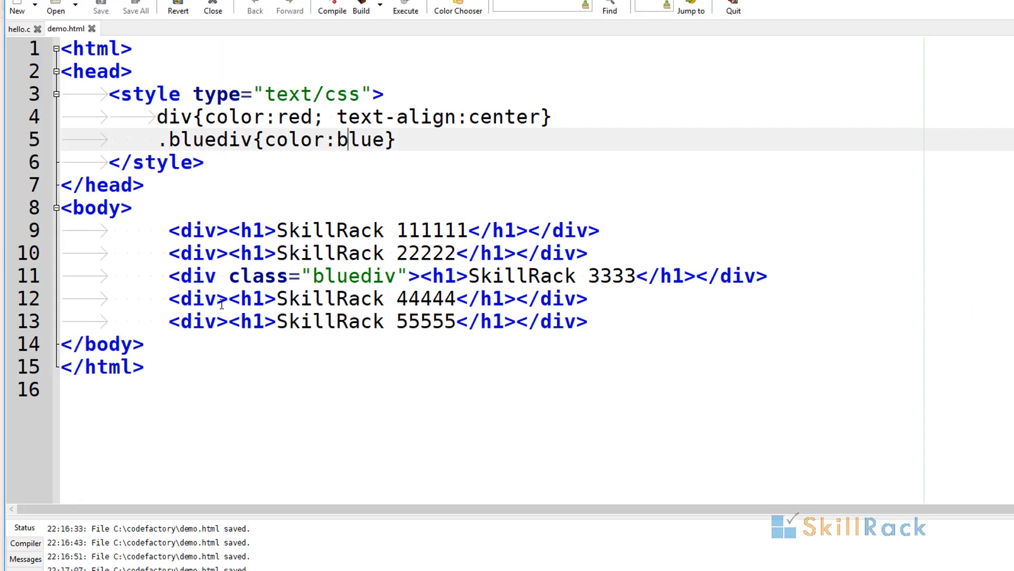
# Give the fourth heading's div id="orangediv"
pyautogui.write('id=')
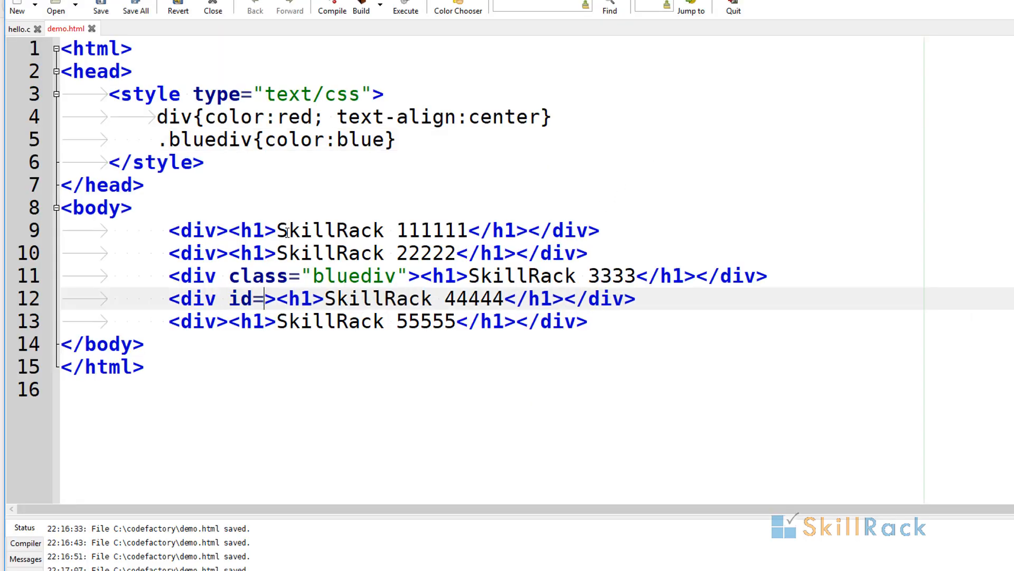
pyautogui.write('"orange"')
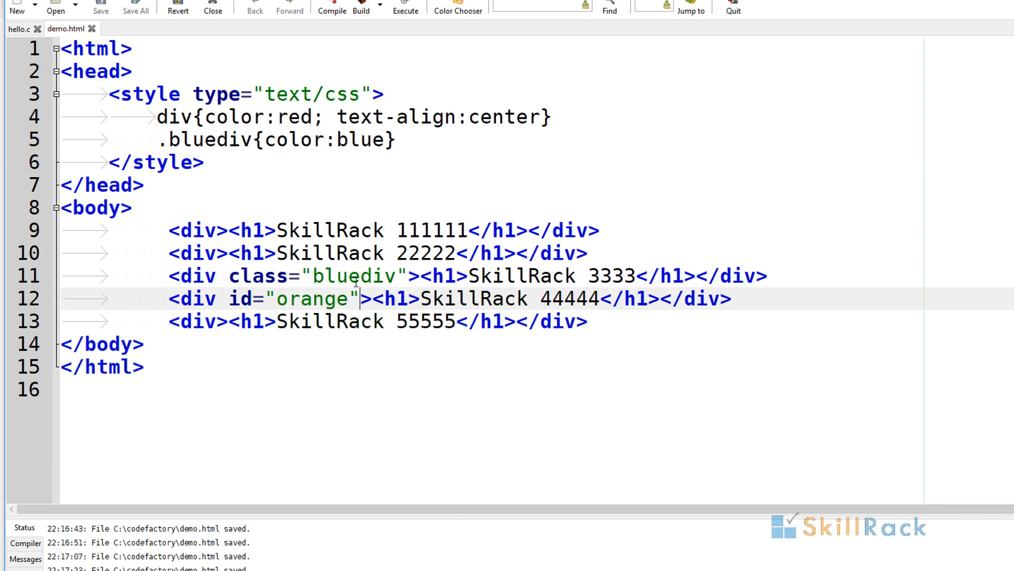
pyautogui.write('div')
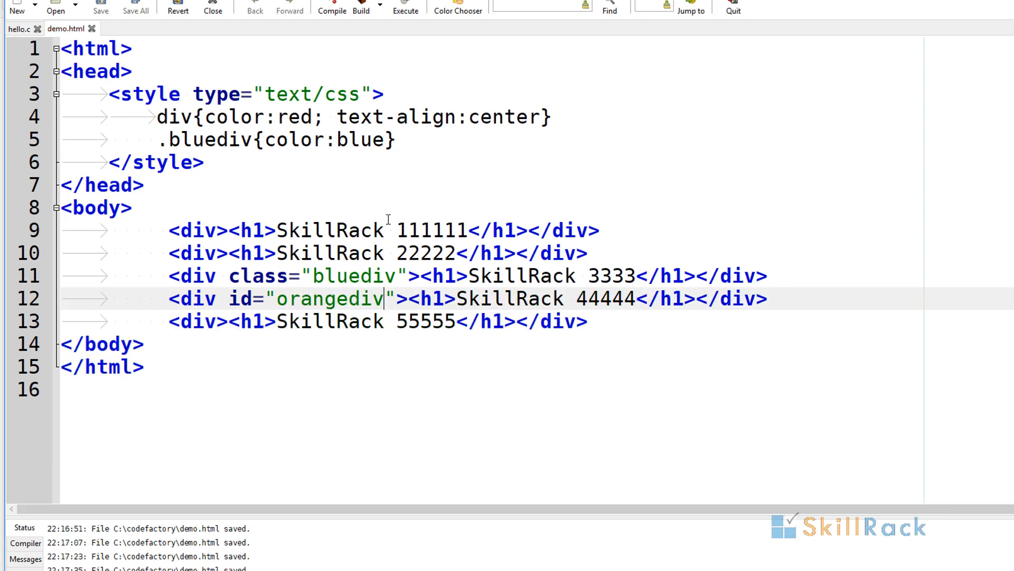
pyautogui.press('Return')
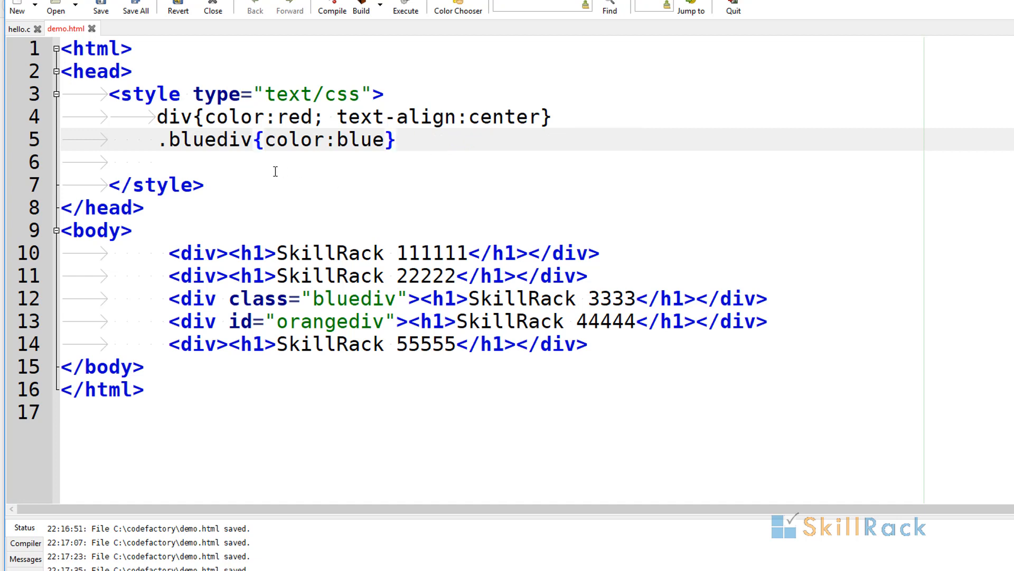
# Add an #orangediv{color:orange} rule in the style block
pyautogui.write('.bluediv{color:blue}')
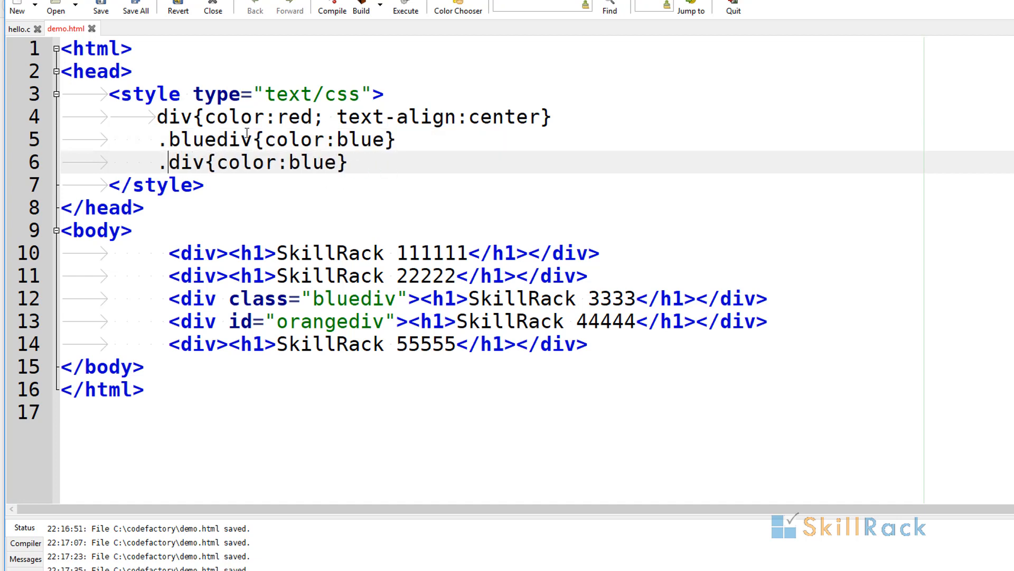
pyautogui.write('orangediv')
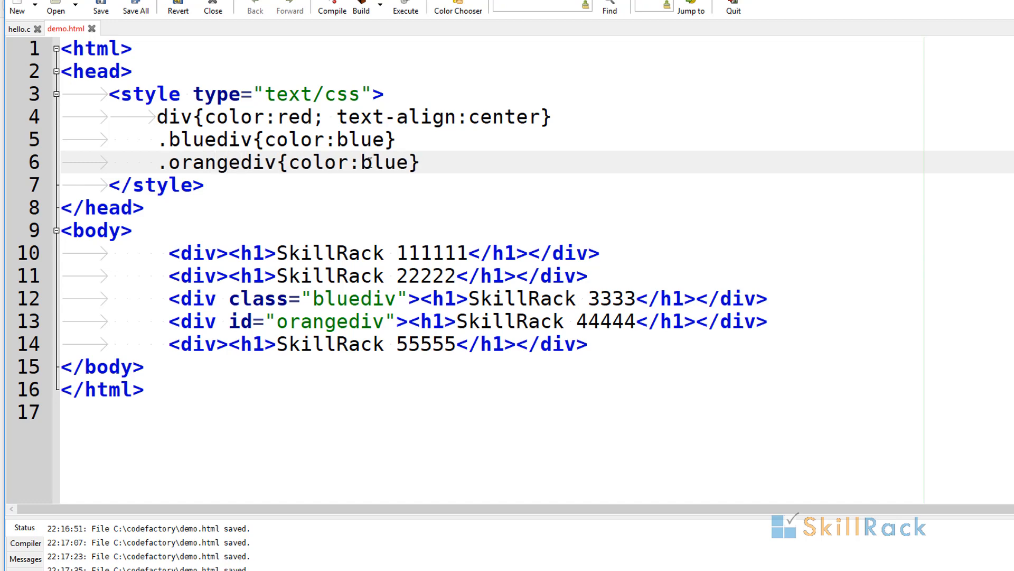
pyautogui.write('orange')
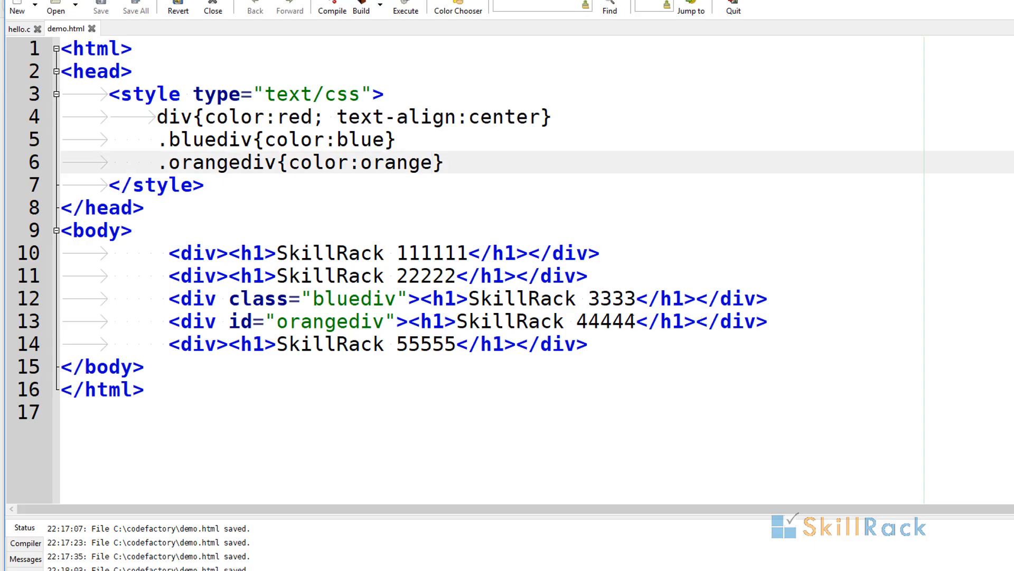
pyautogui.click(406, 7)
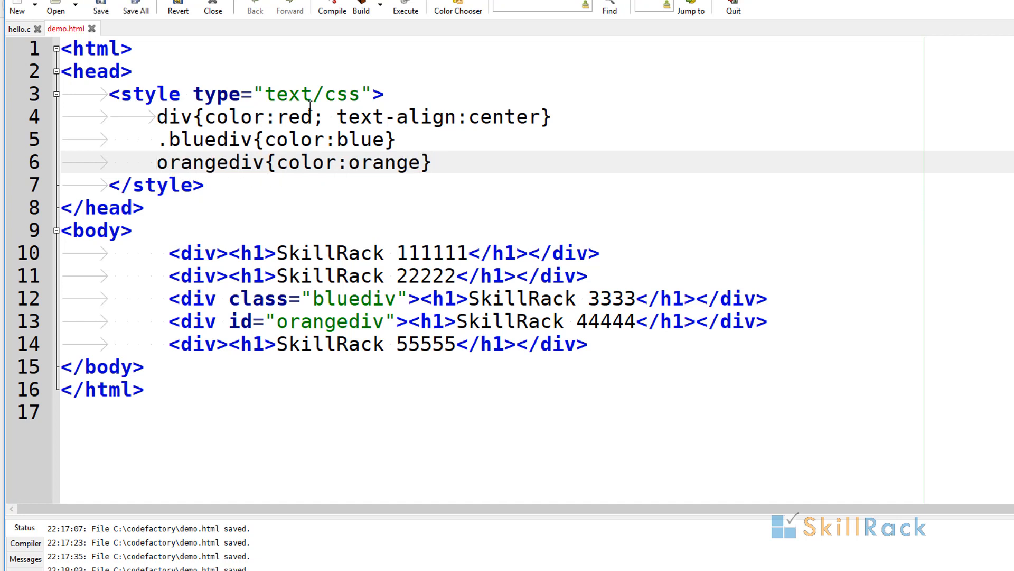
pyautogui.write('#')
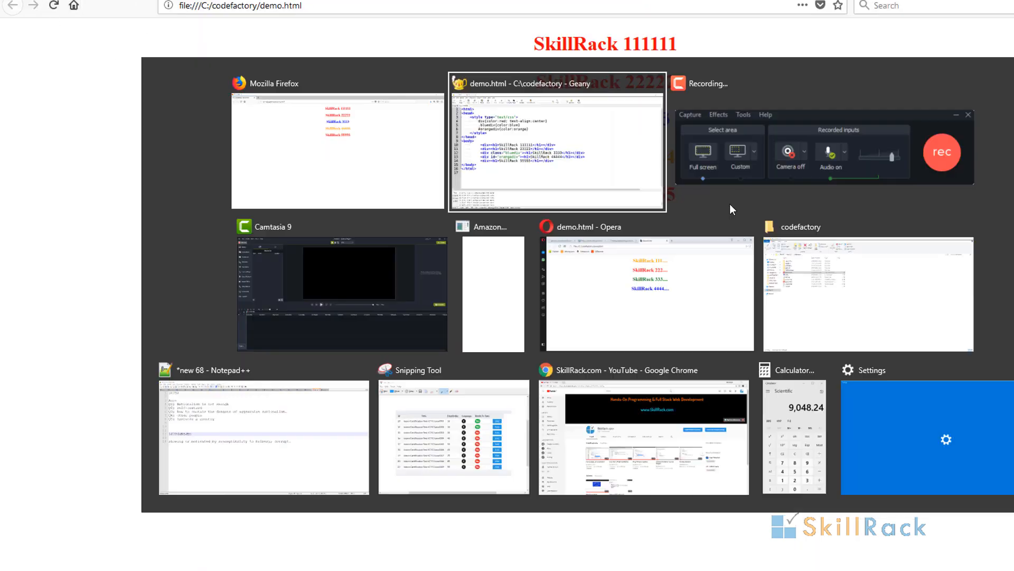
# Give the fifth heading's div an inline style="color:black" and save
pyautogui.click(557, 143)
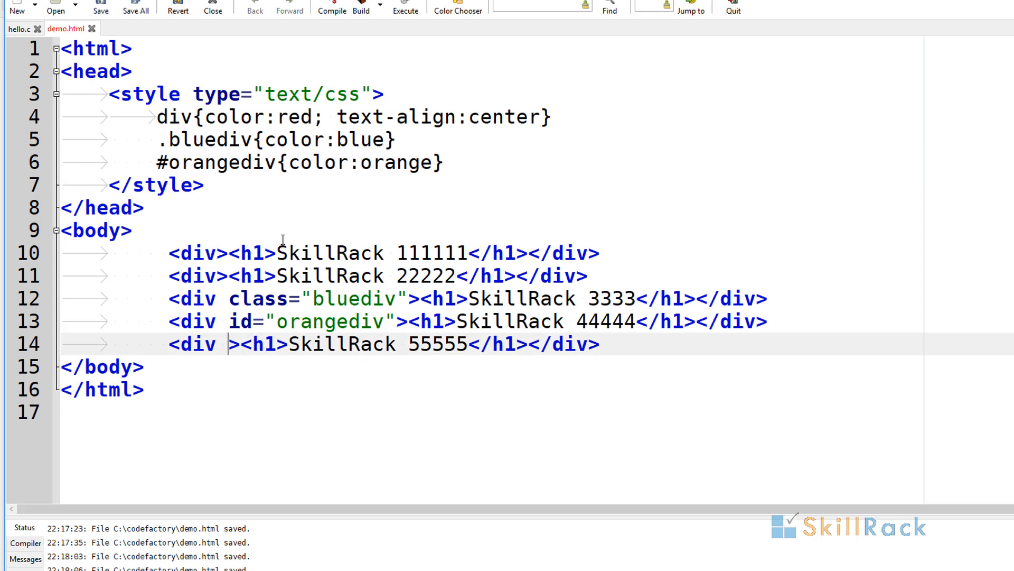
pyautogui.write('style')
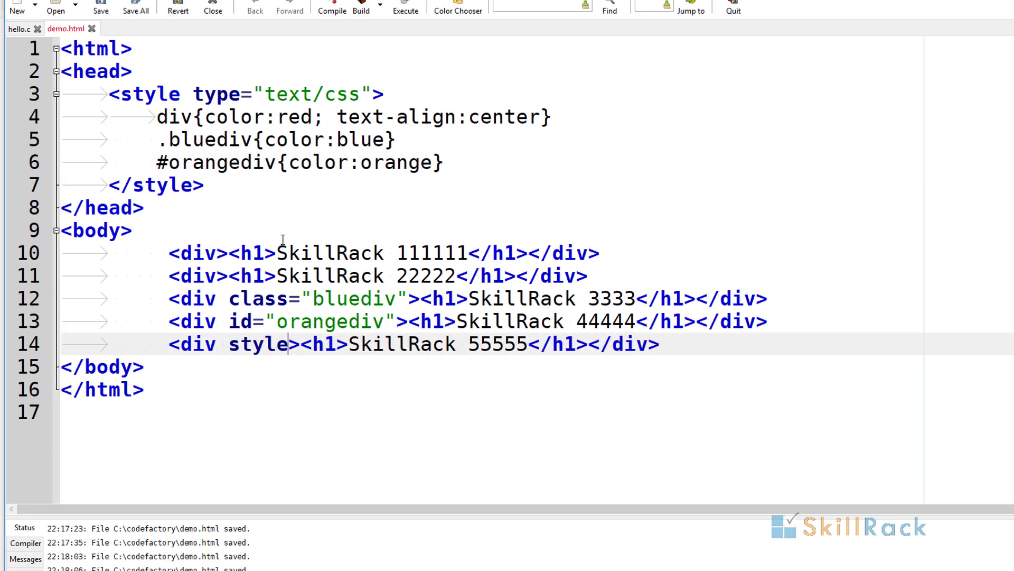
pyautogui.write('="color')
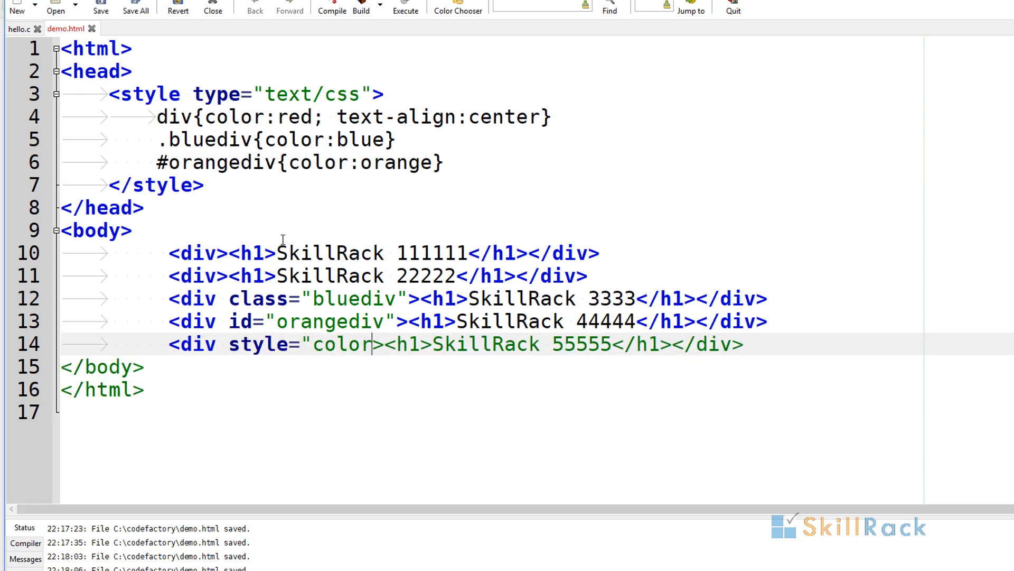
pyautogui.write('black')
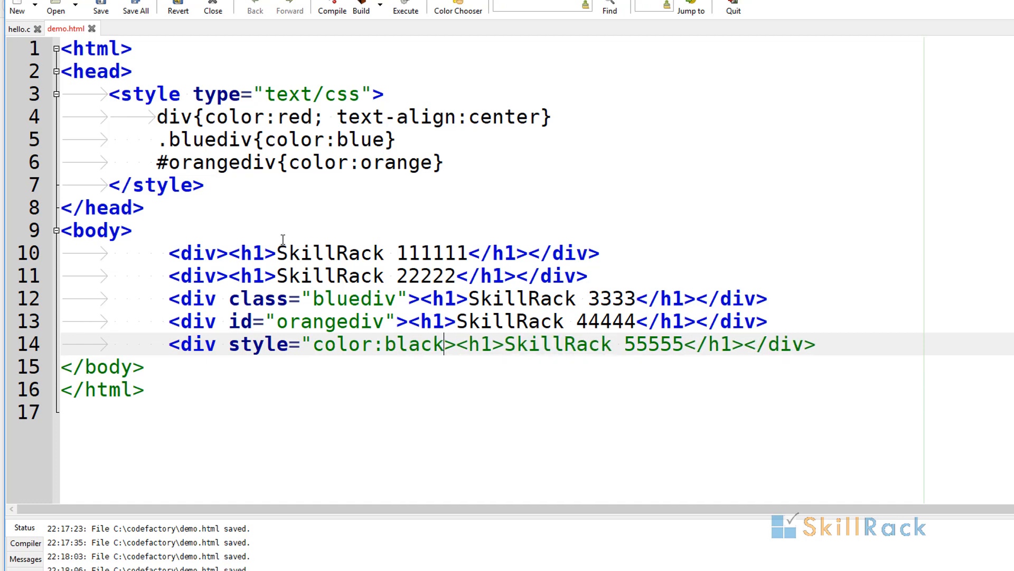
pyautogui.write('"')
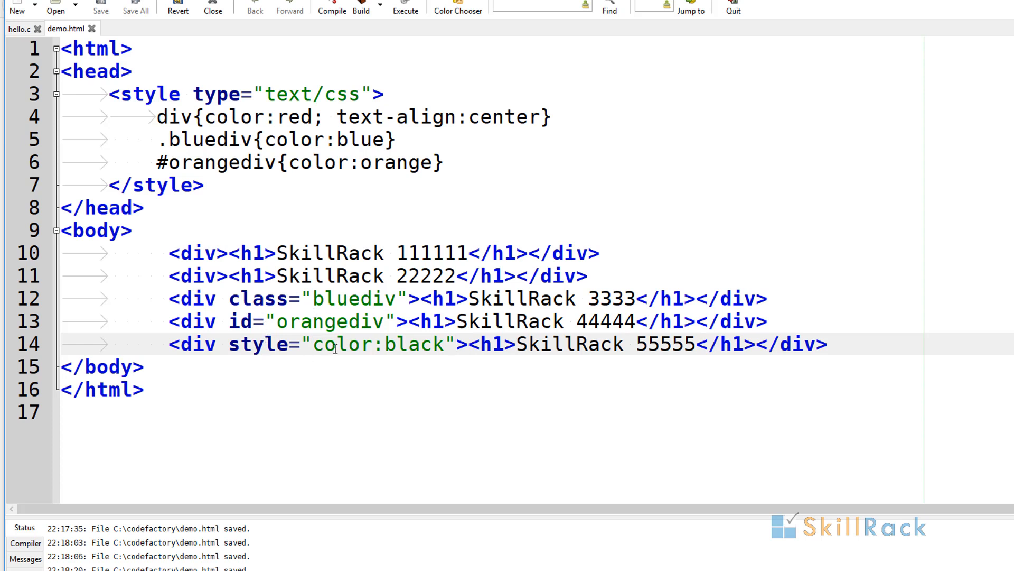
pyautogui.click(430, 117)
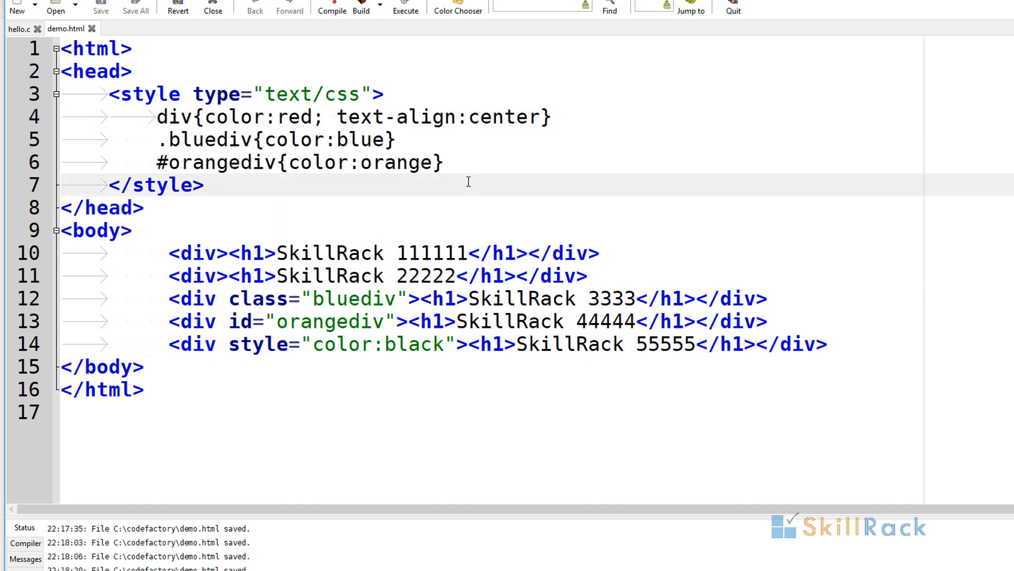
pyautogui.click(204, 185)
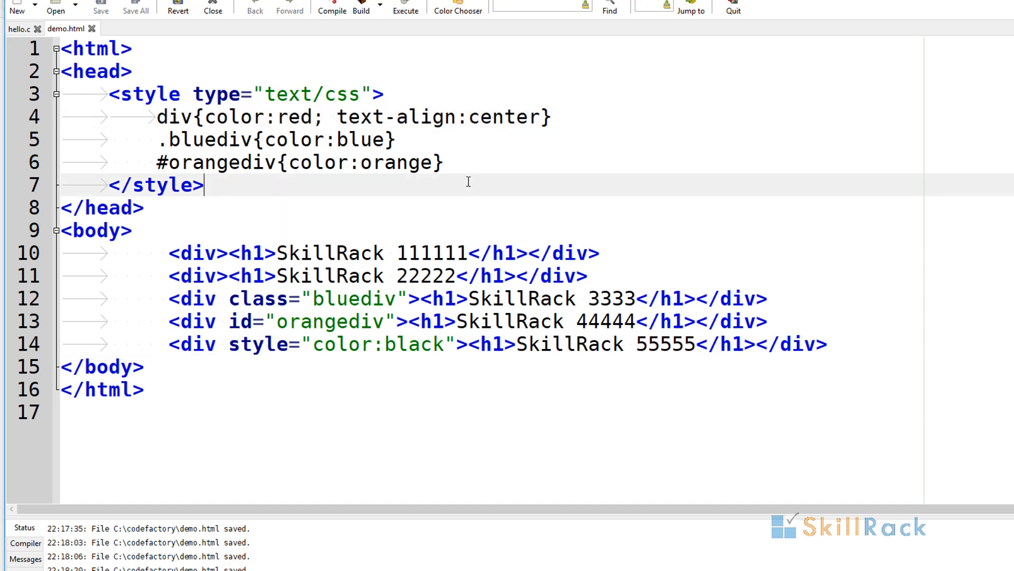